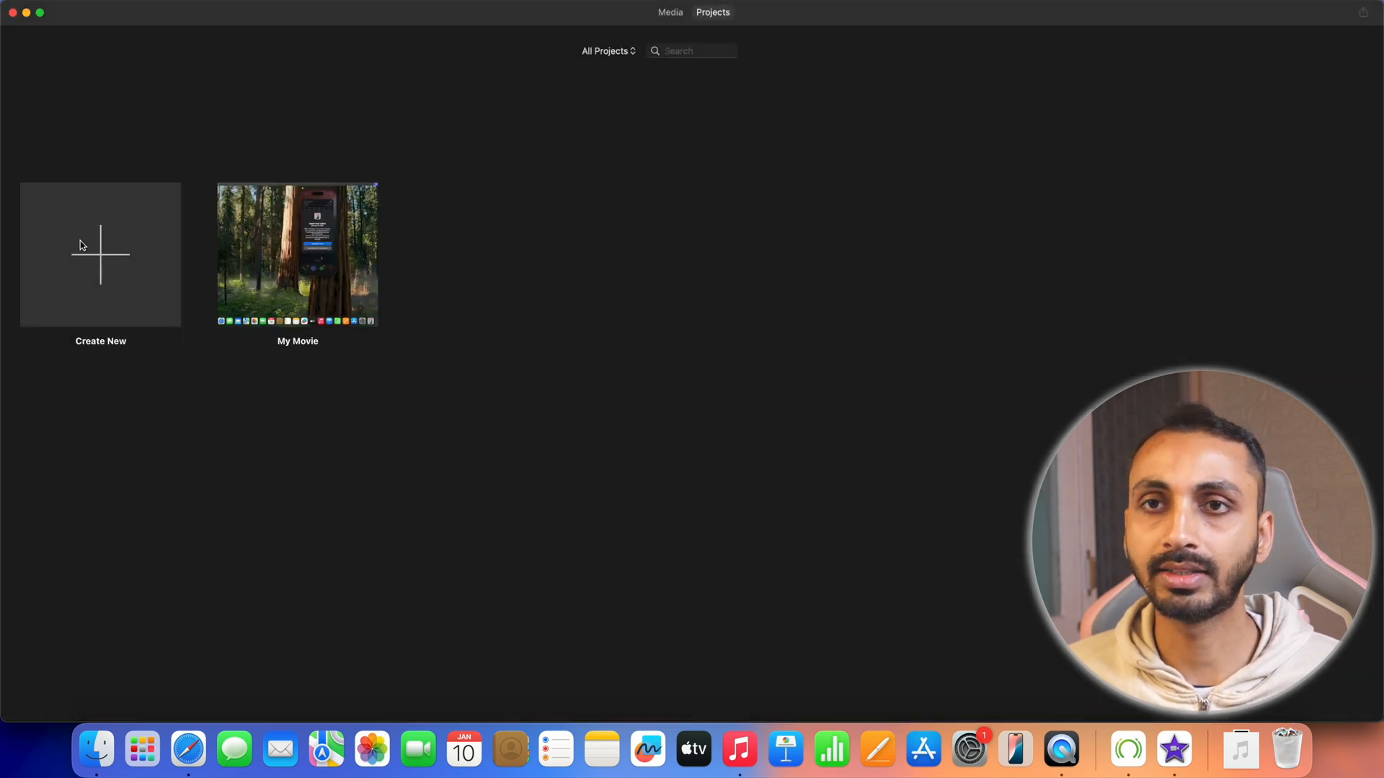
pyautogui.moveTo(104, 261)
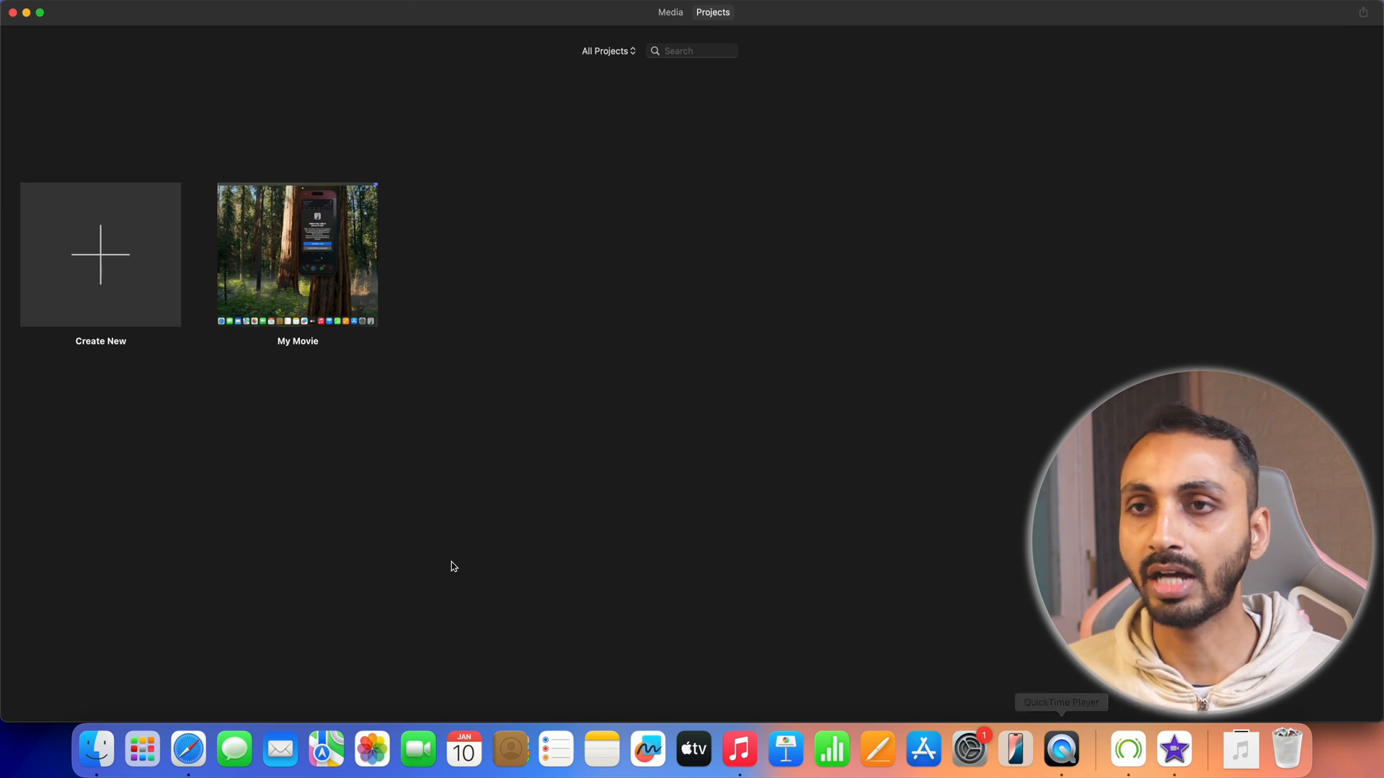
pyautogui.moveTo(104, 265)
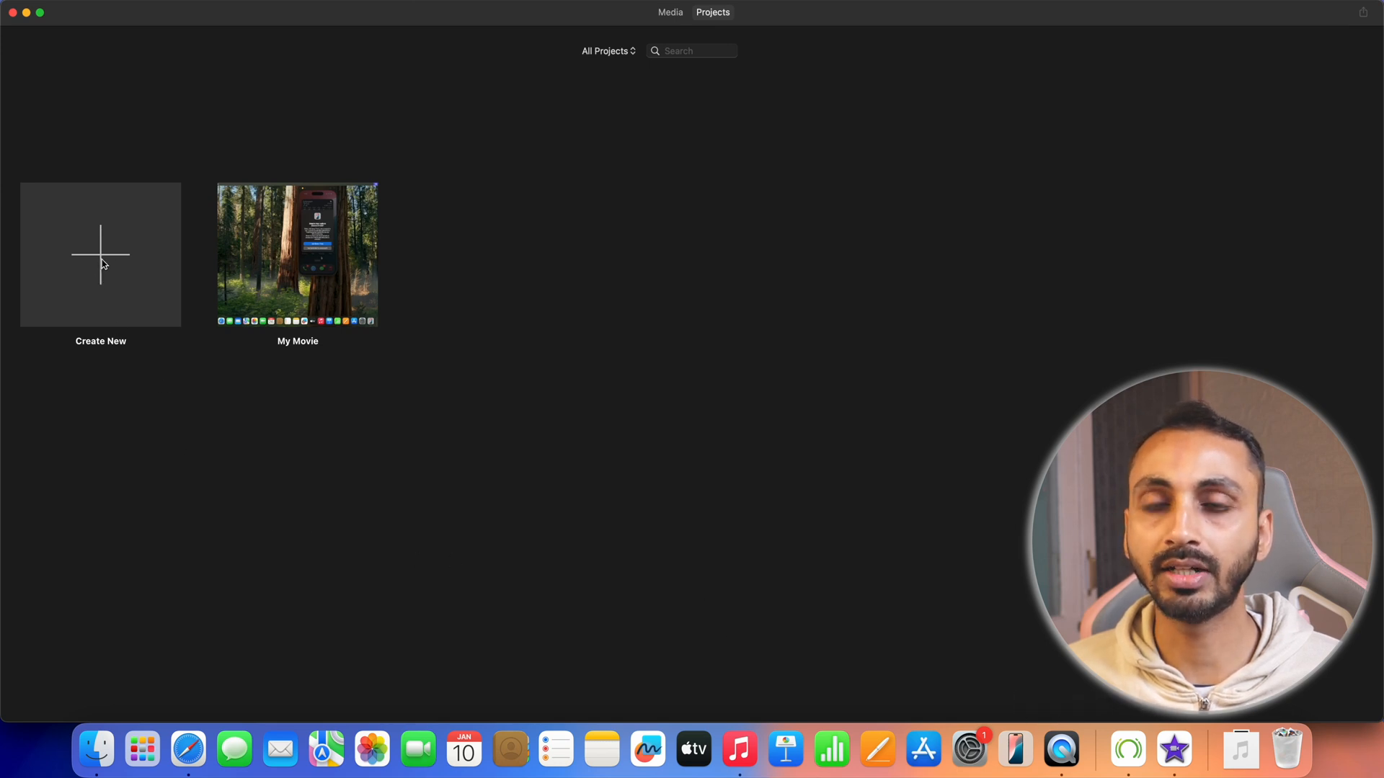
# Create a new empty movie project from the Projects browser
pyautogui.click(100, 254)
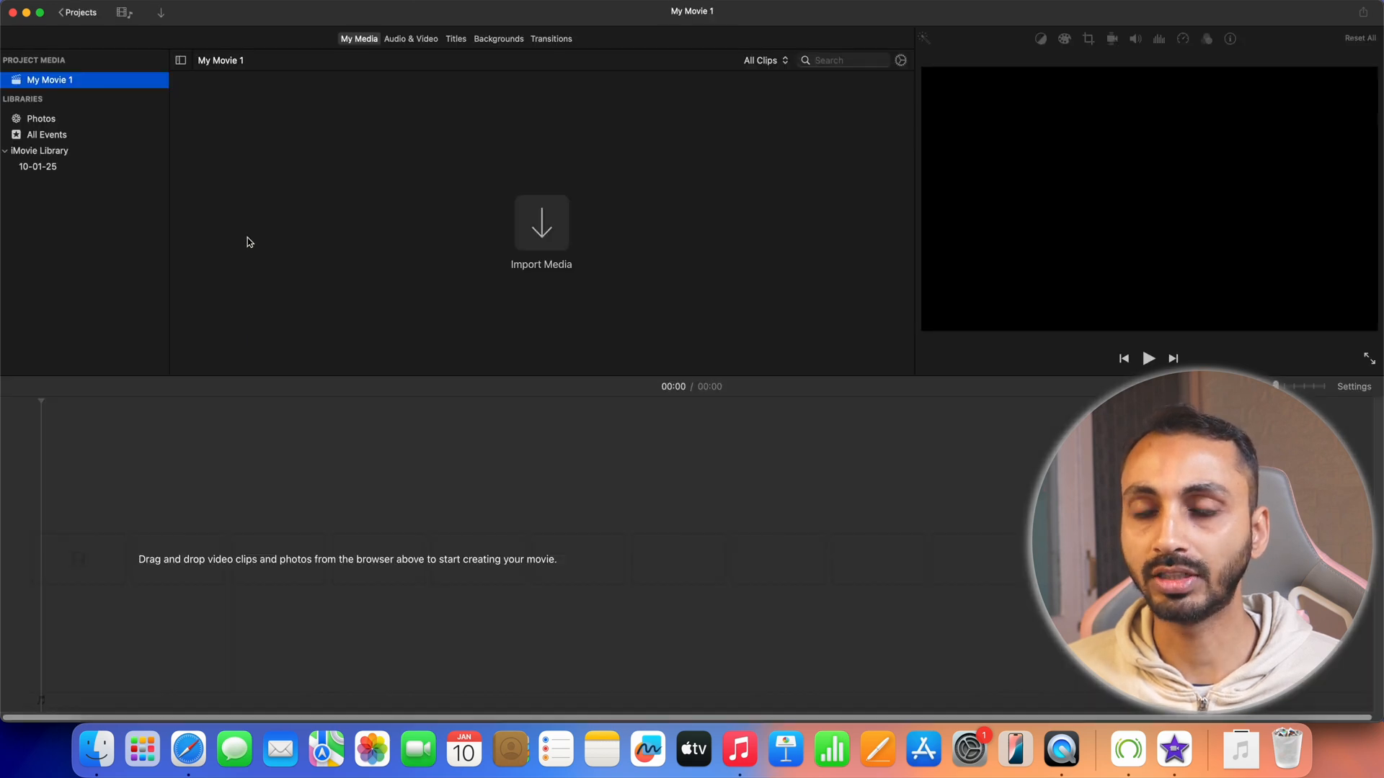
pyautogui.moveTo(315, 253)
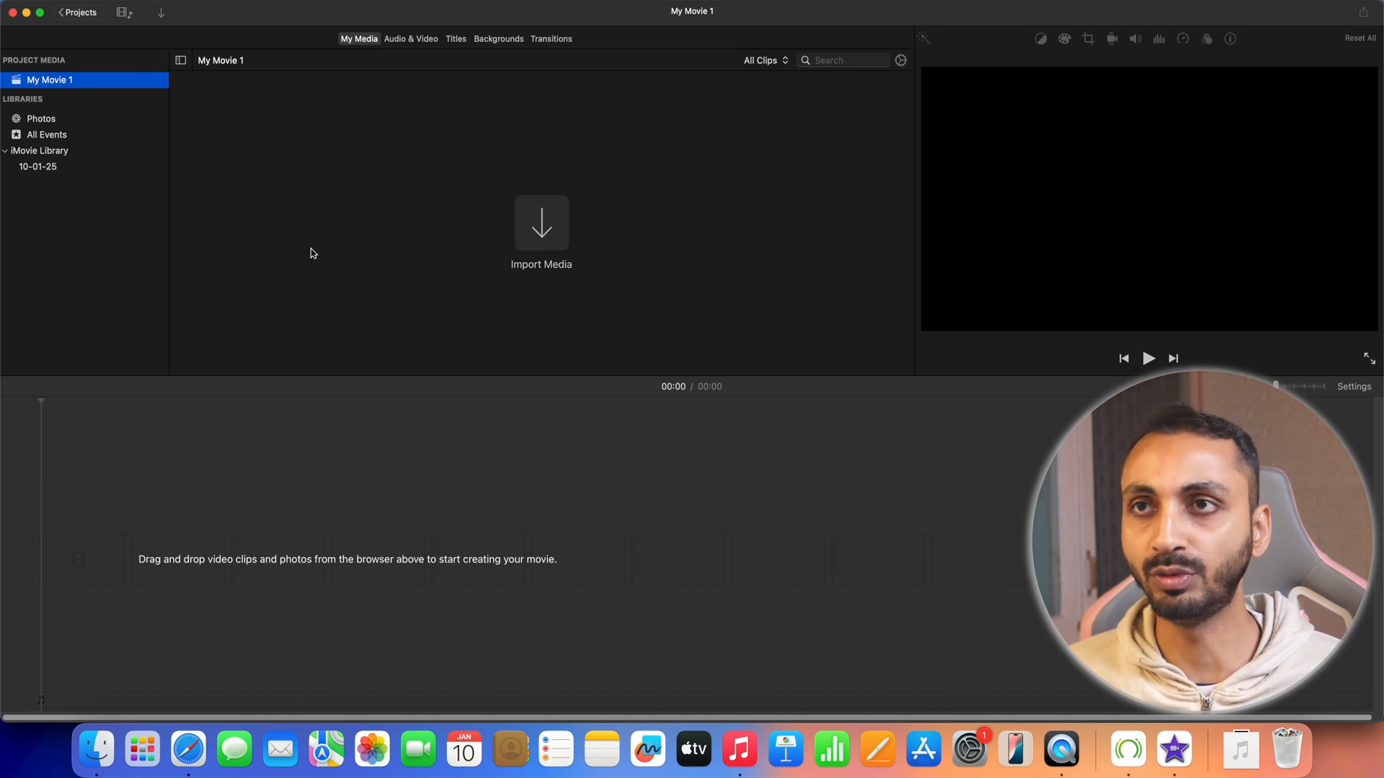
pyautogui.moveTo(354, 256)
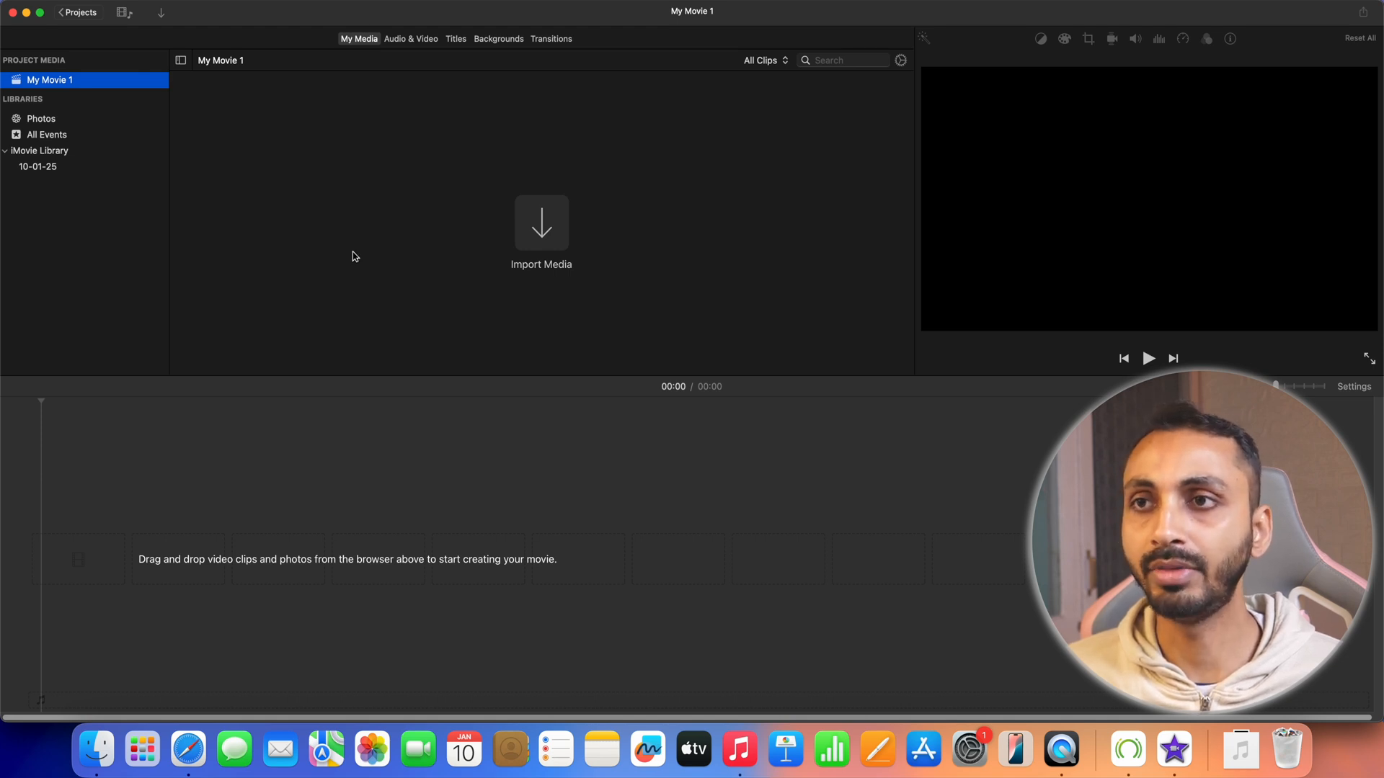
pyautogui.moveTo(371, 260)
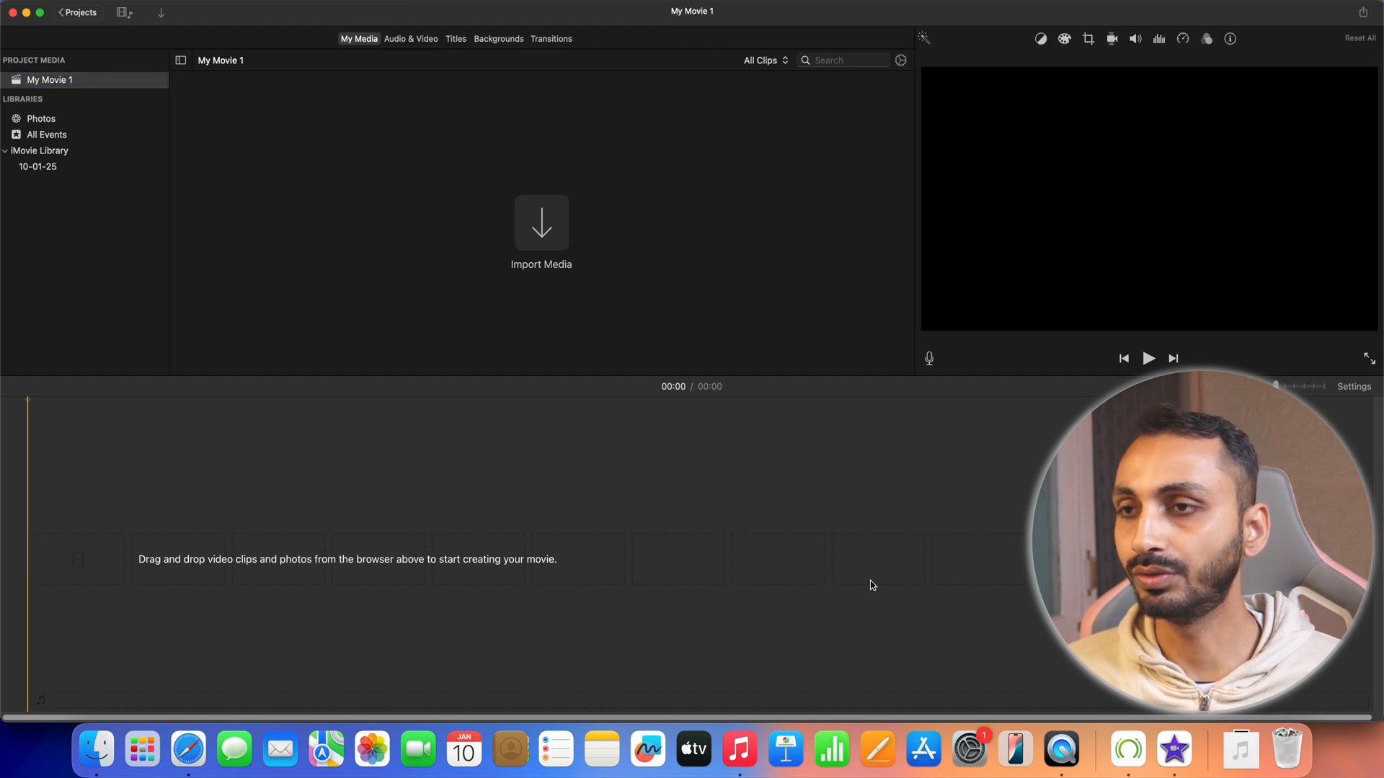
# Import the forest screen-recording movie from the Desktop into the project media
pyautogui.click(542, 222)
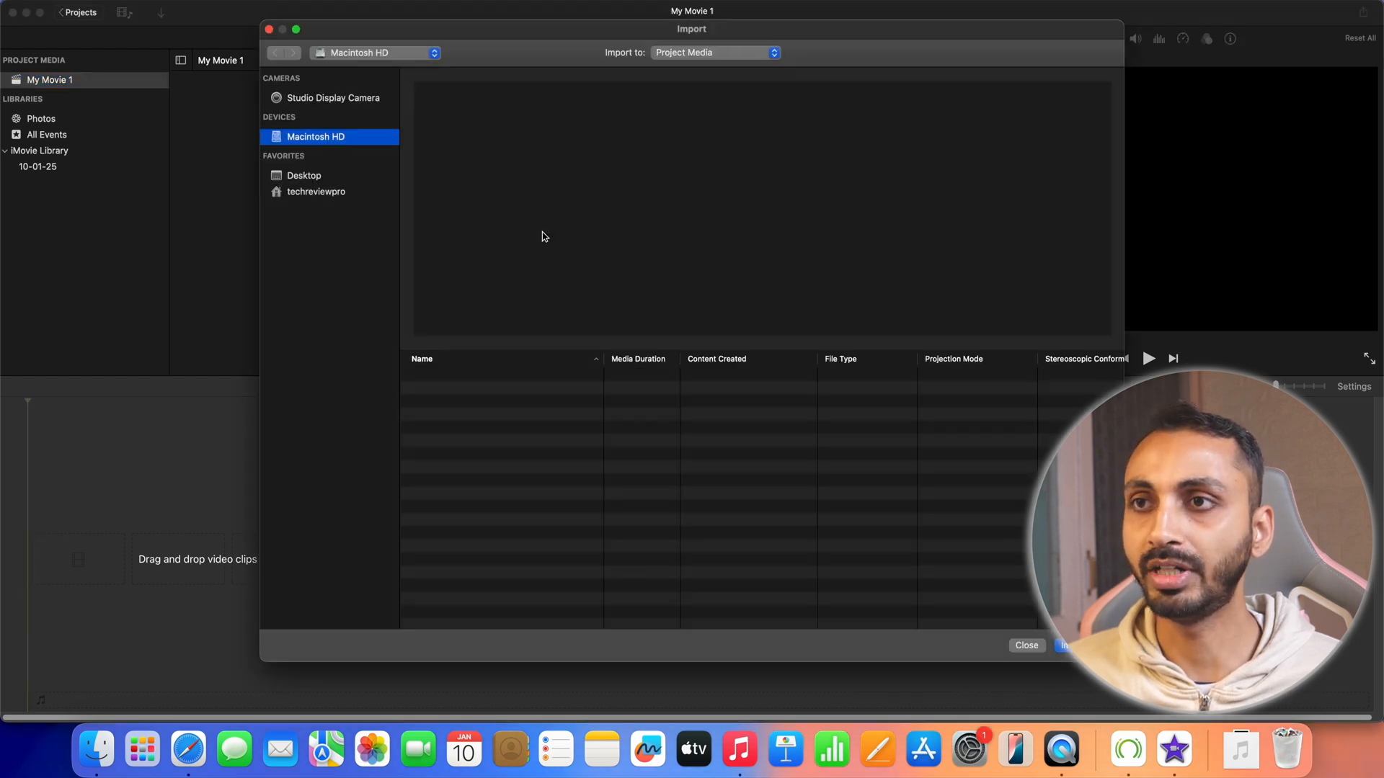
pyautogui.click(304, 174)
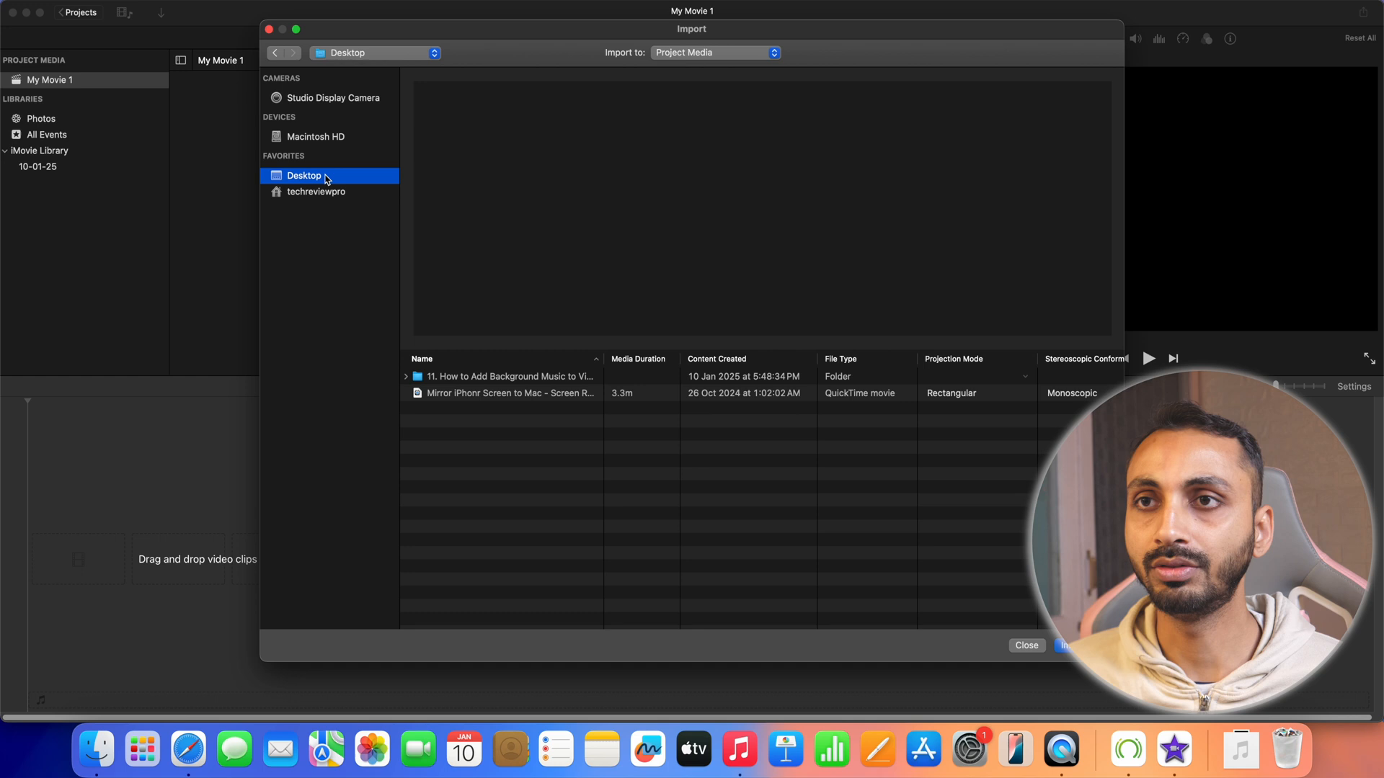
pyautogui.click(511, 392)
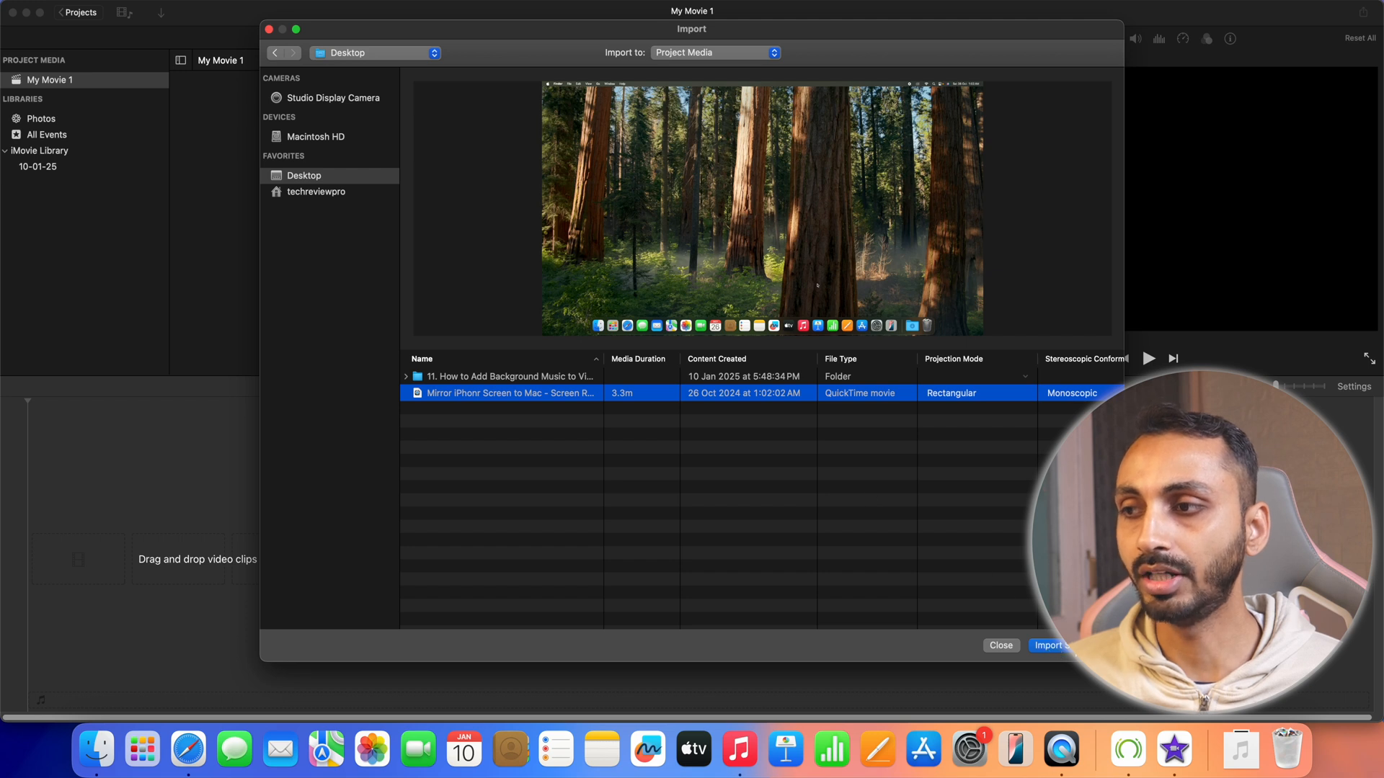
pyautogui.click(1051, 646)
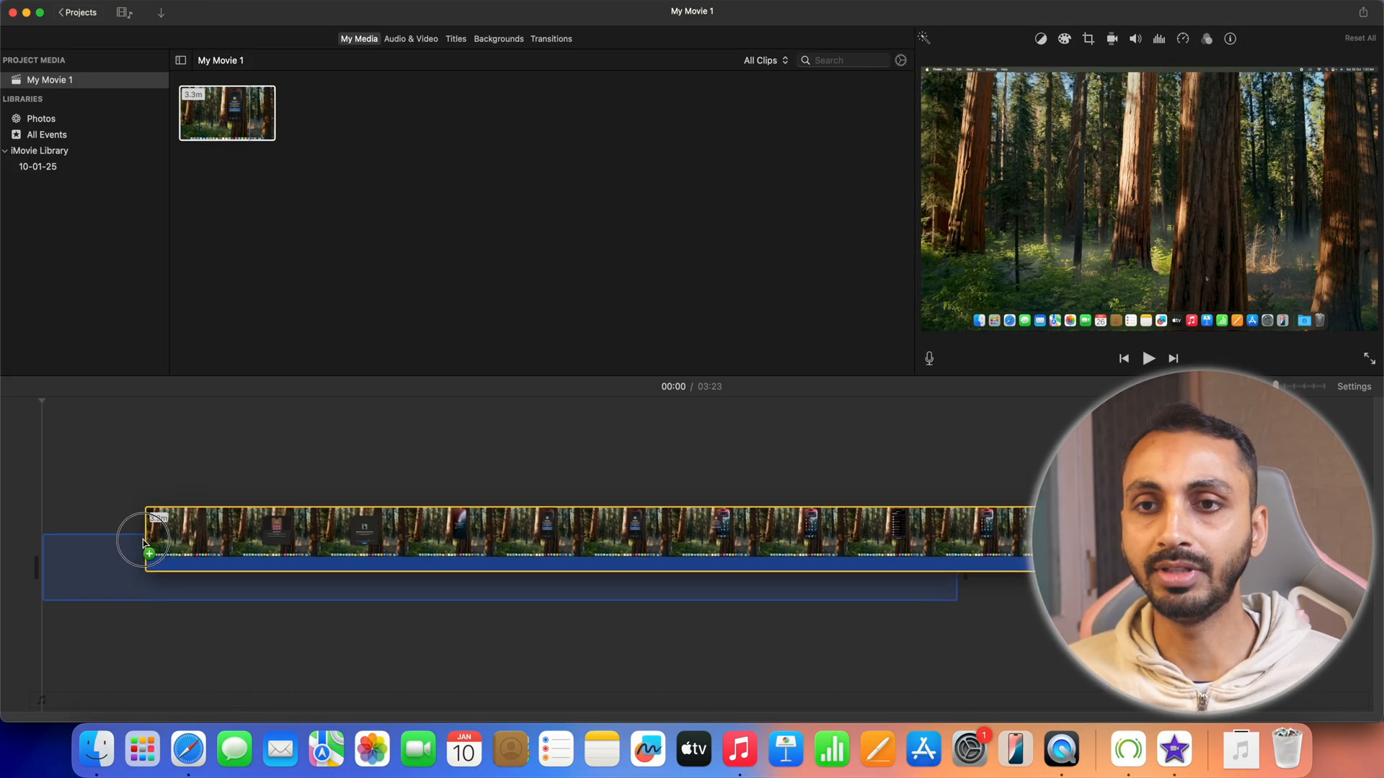
# Drag the 3:23 forest clip from My Media to the start of the timeline
pyautogui.moveTo(145, 543); pyautogui.dragTo(54, 565)
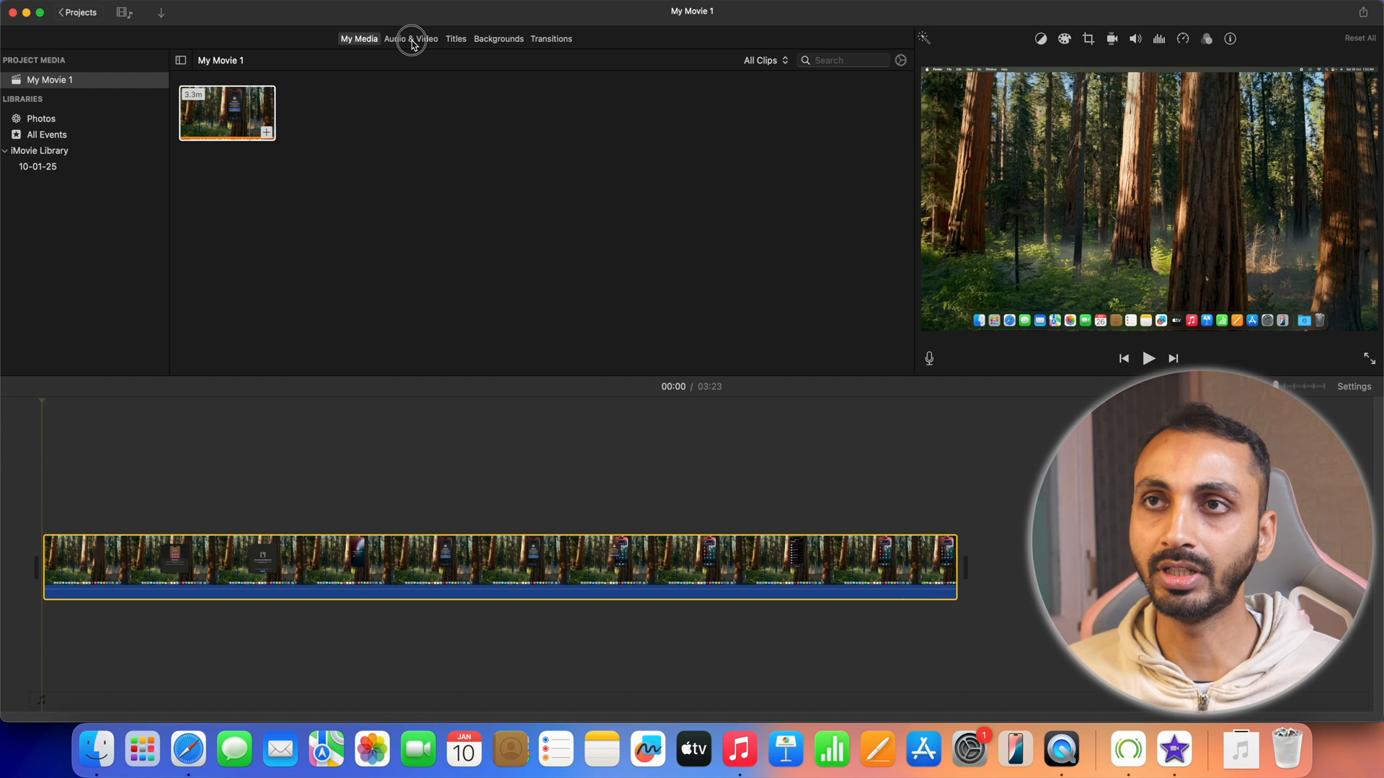
# Show the built-in Sound Effects library under Audio & Video
pyautogui.click(410, 39)
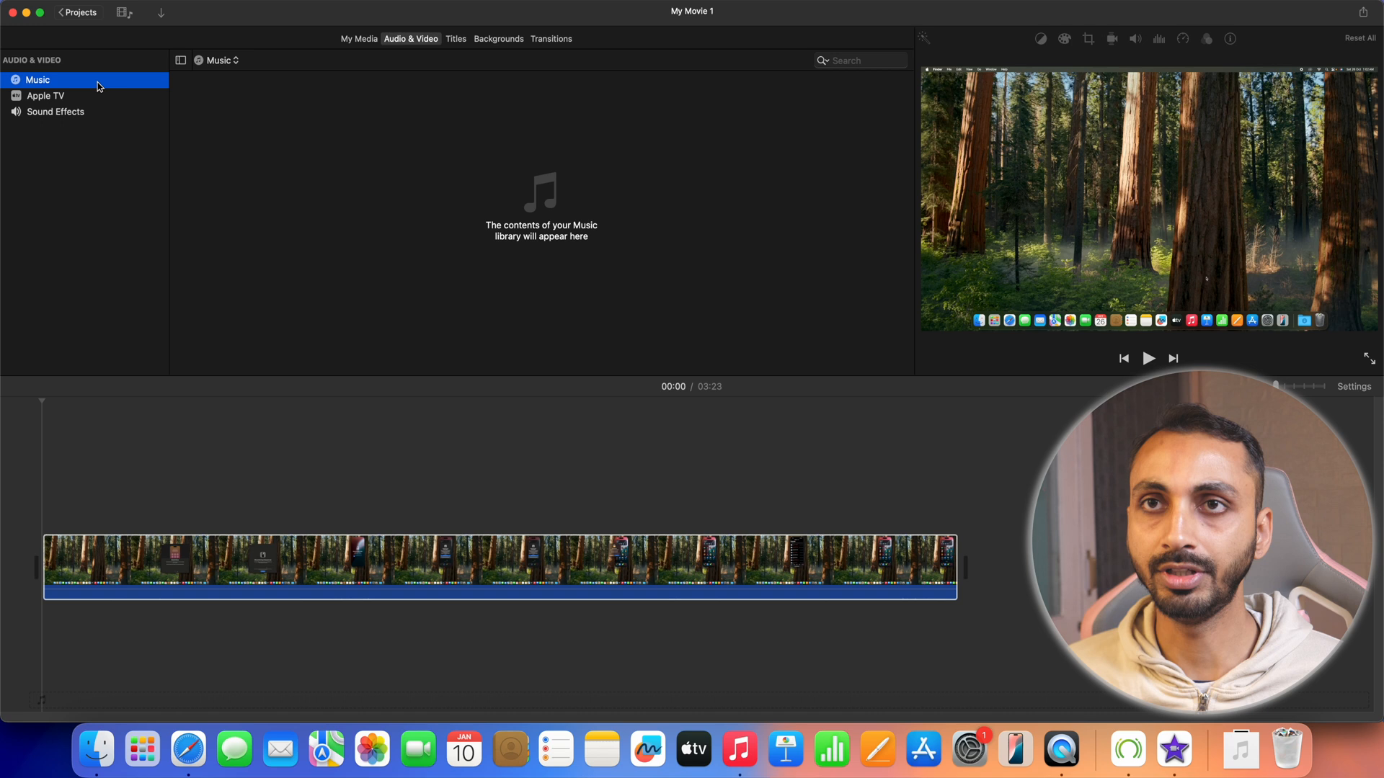
pyautogui.moveTo(280, 110)
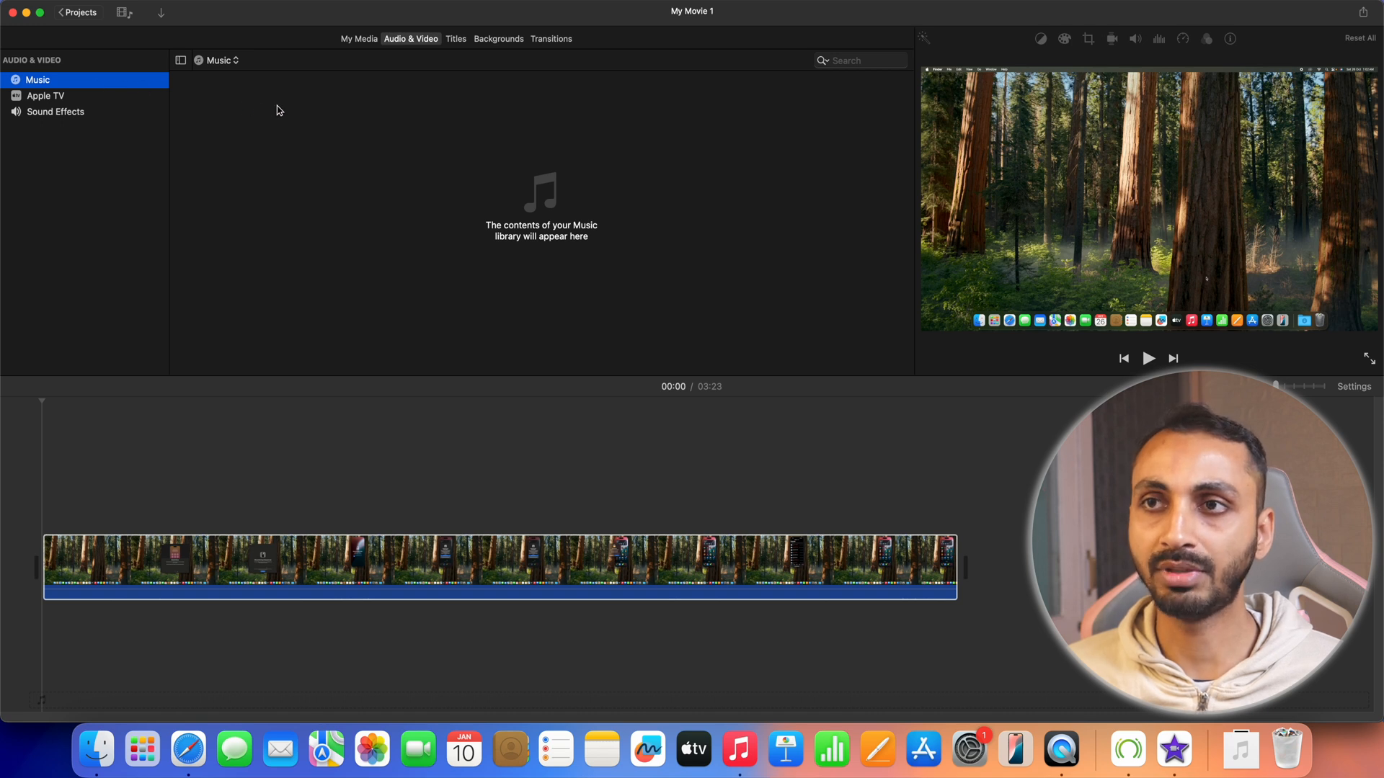
pyautogui.moveTo(74, 118)
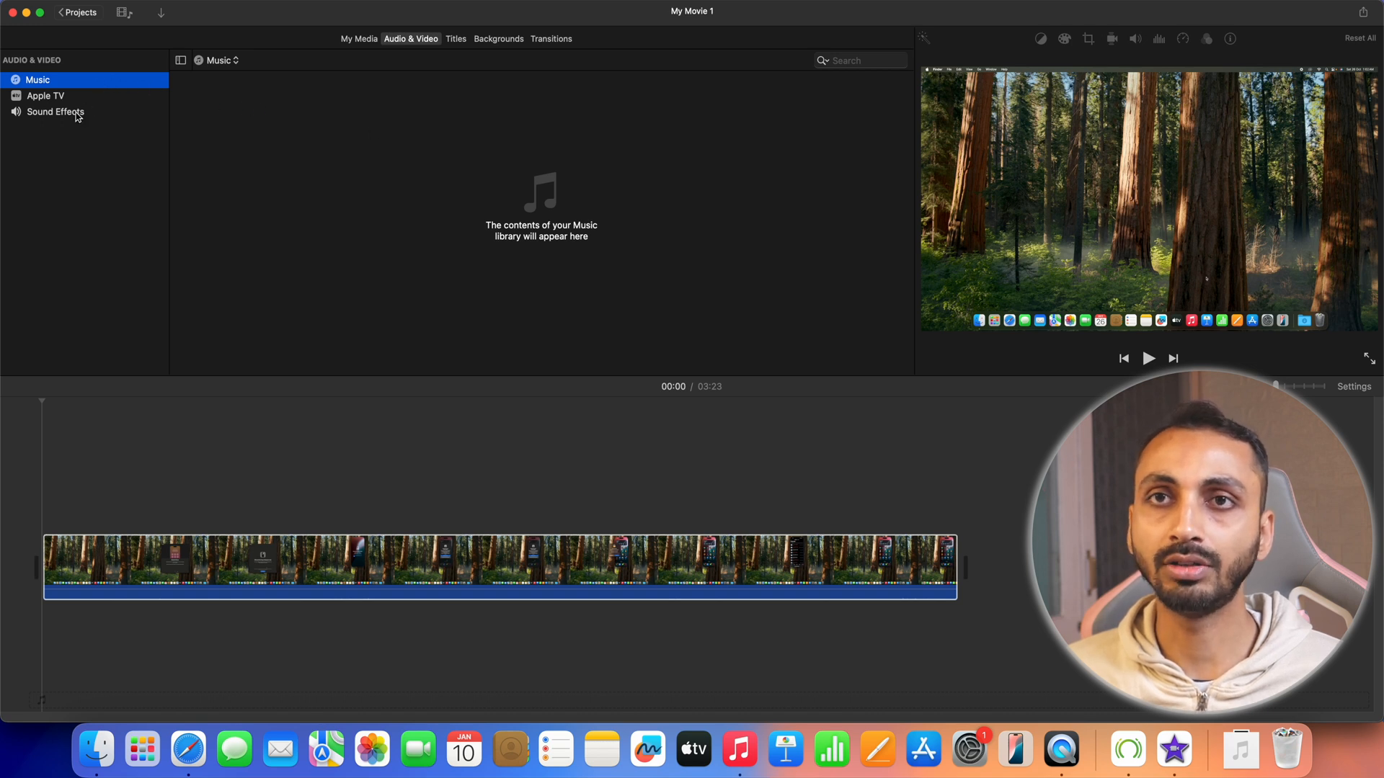
pyautogui.click(55, 113)
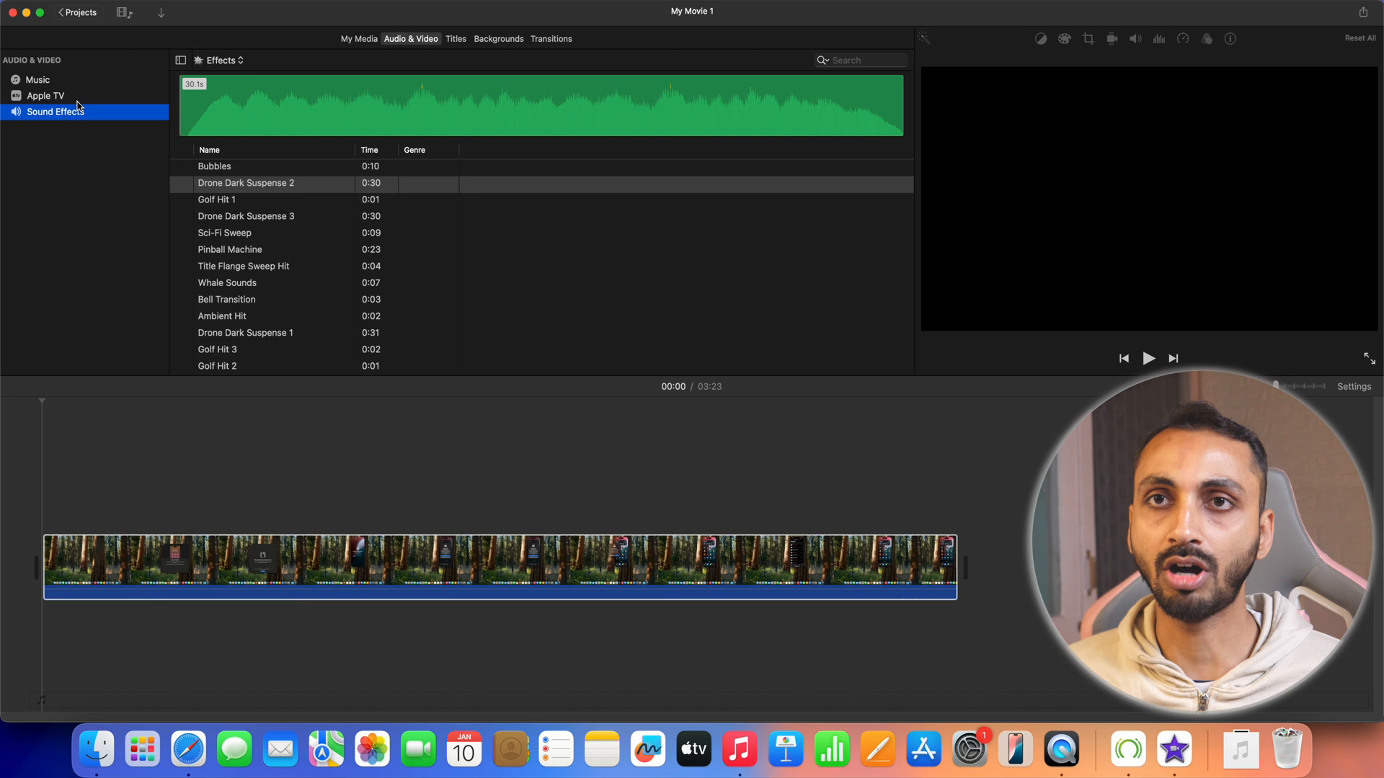
pyautogui.moveTo(152, 96)
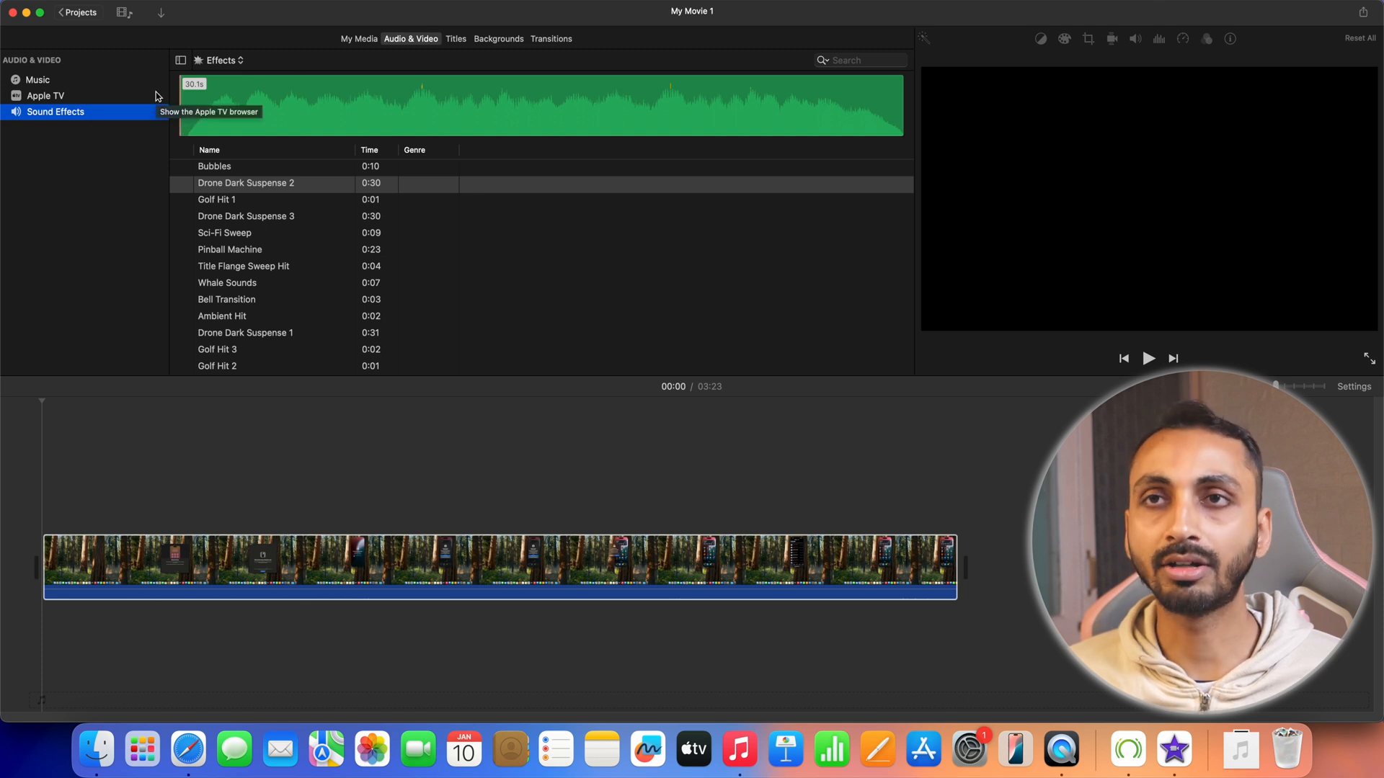
pyautogui.click(224, 61)
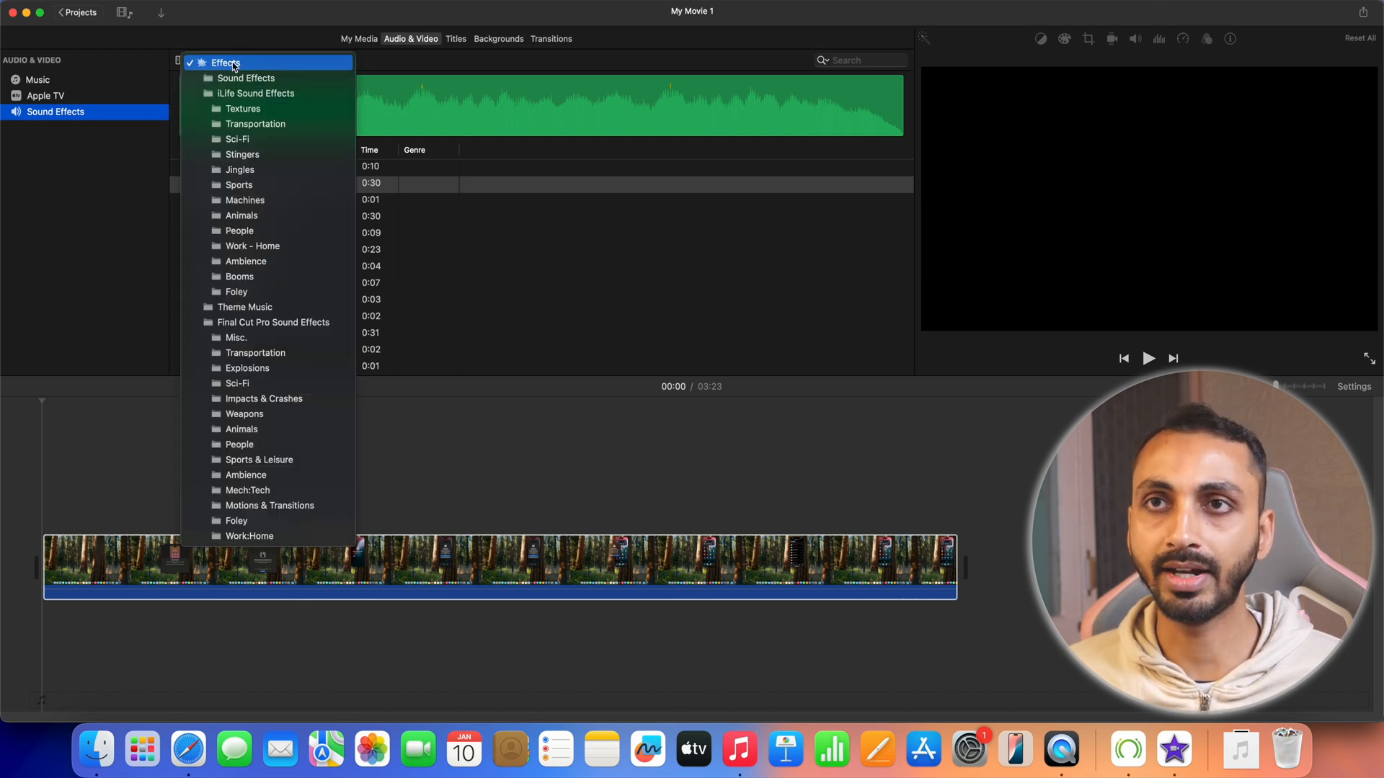
pyautogui.moveTo(241, 216)
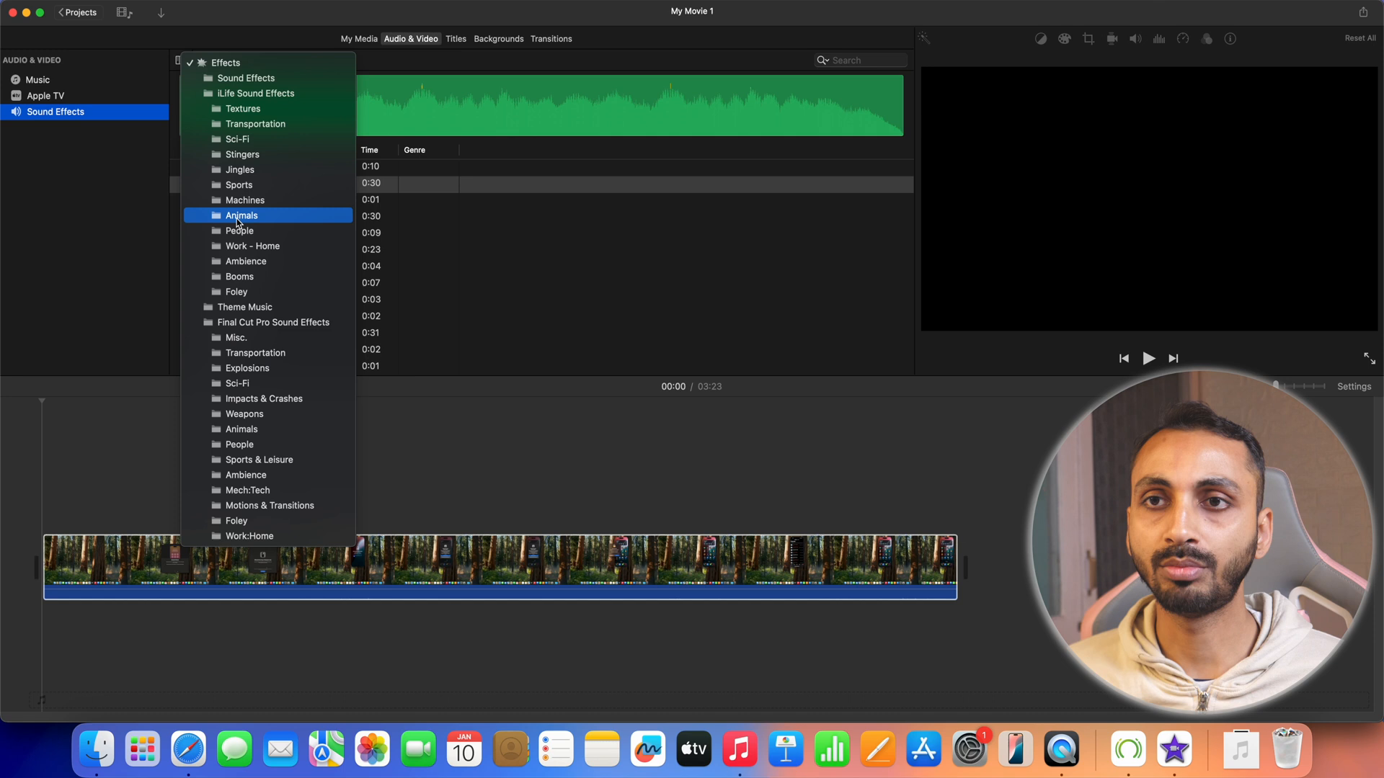
pyautogui.moveTo(256, 460)
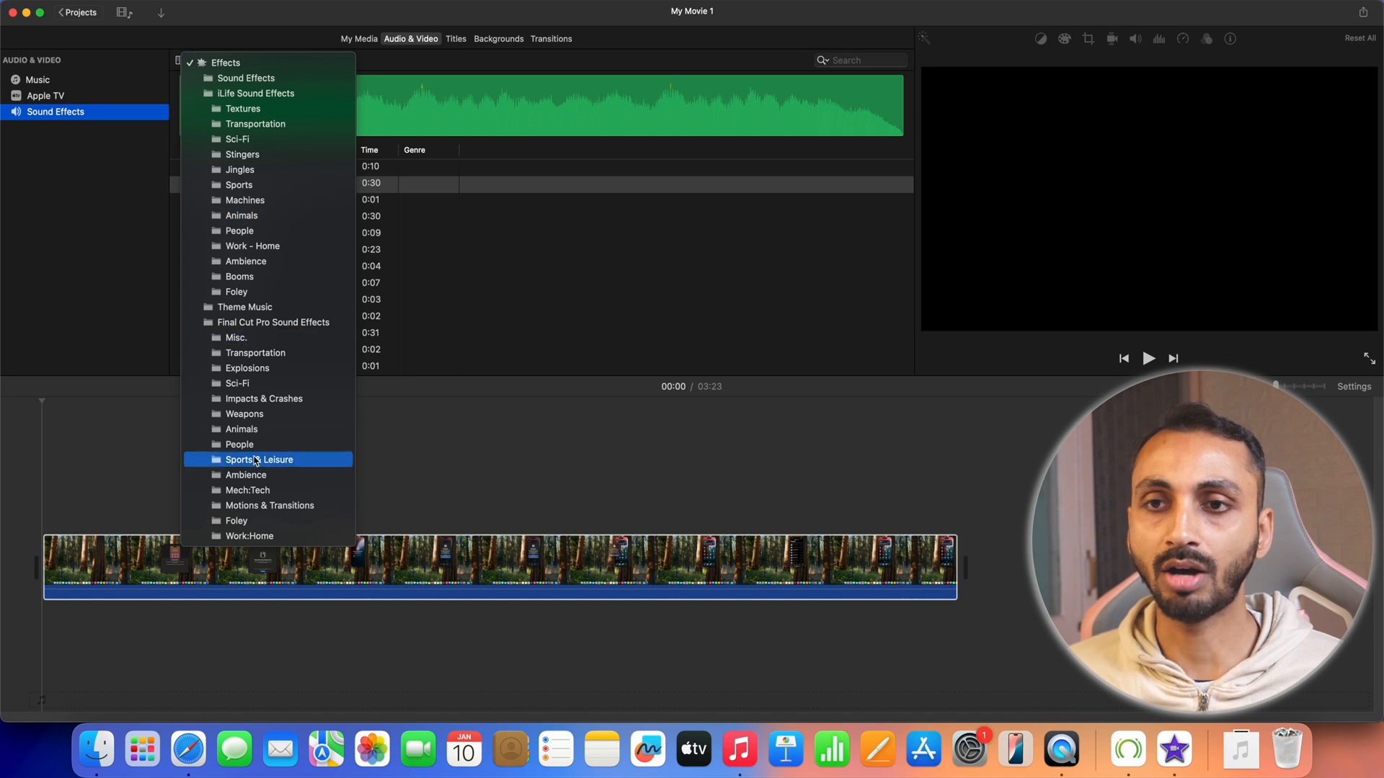
pyautogui.moveTo(179, 35)
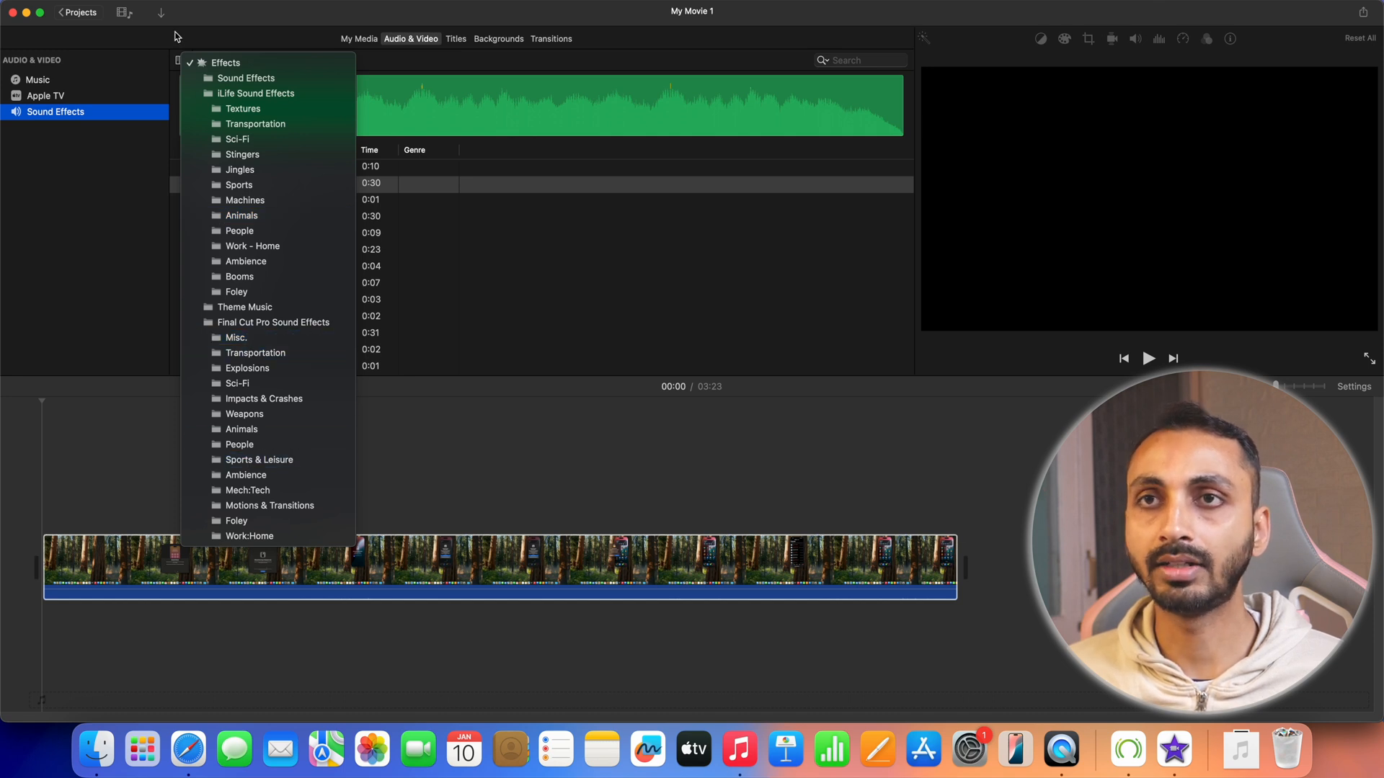
pyautogui.click(245, 199)
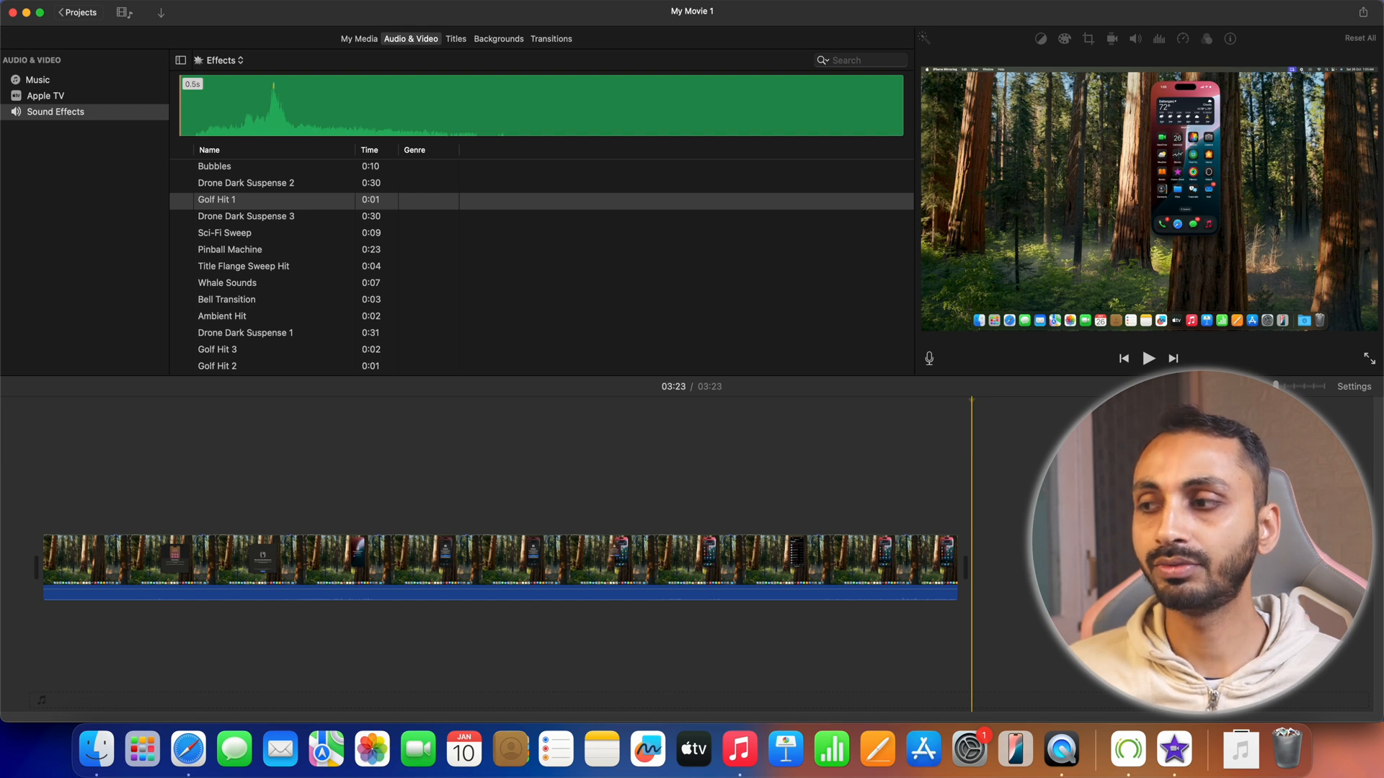
# Move the playhead near the movie's end and reopen the media import window
pyautogui.click(1239, 750)
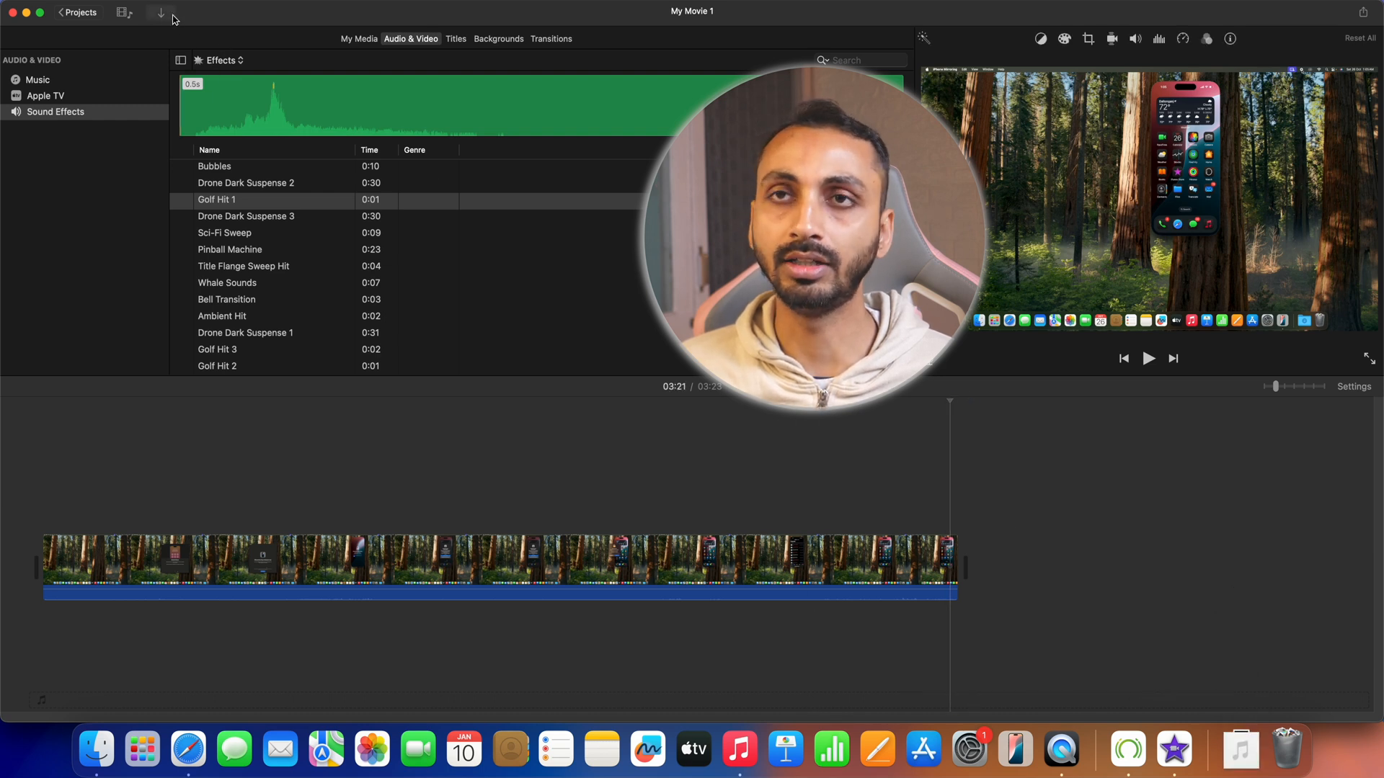
pyautogui.click(160, 14)
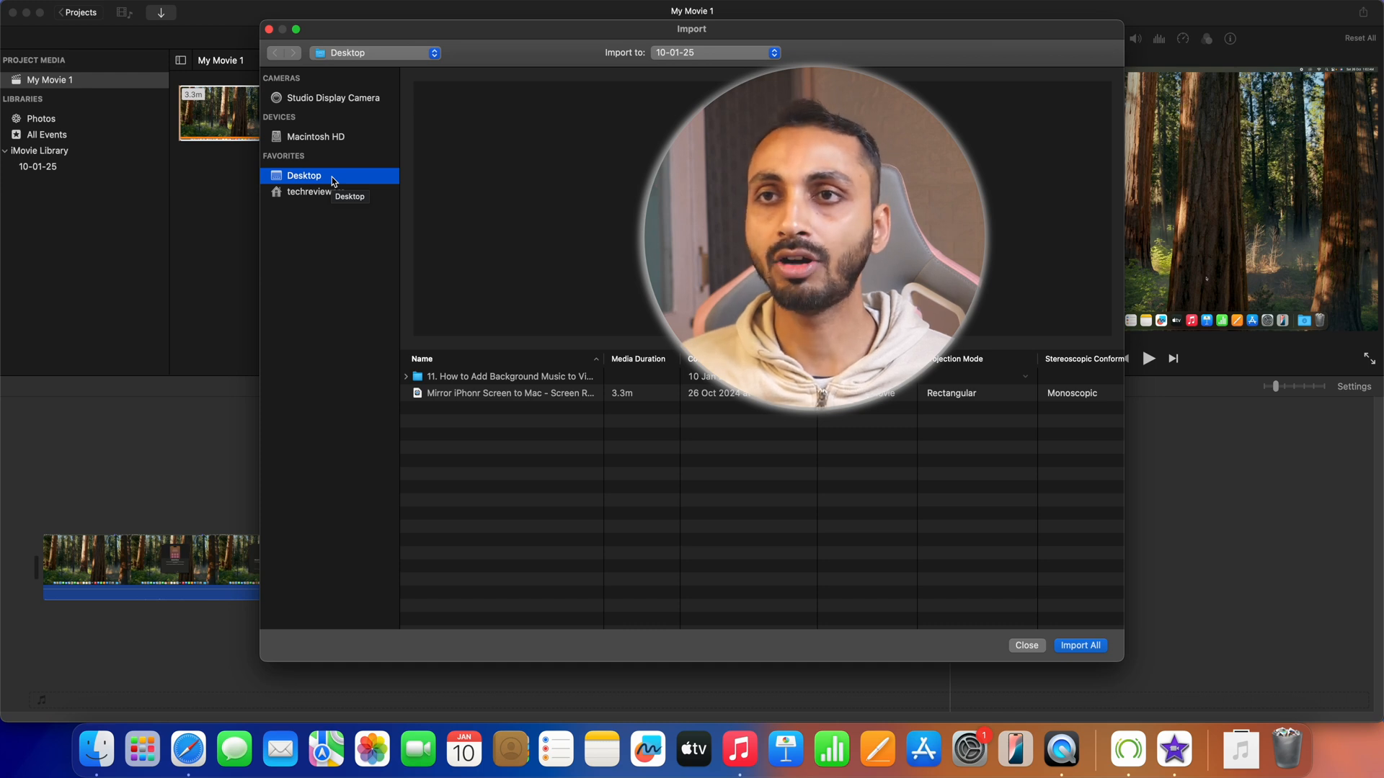
# Locate and select the vlog music MP3 in the home folder's Downloads
pyautogui.click(315, 191)
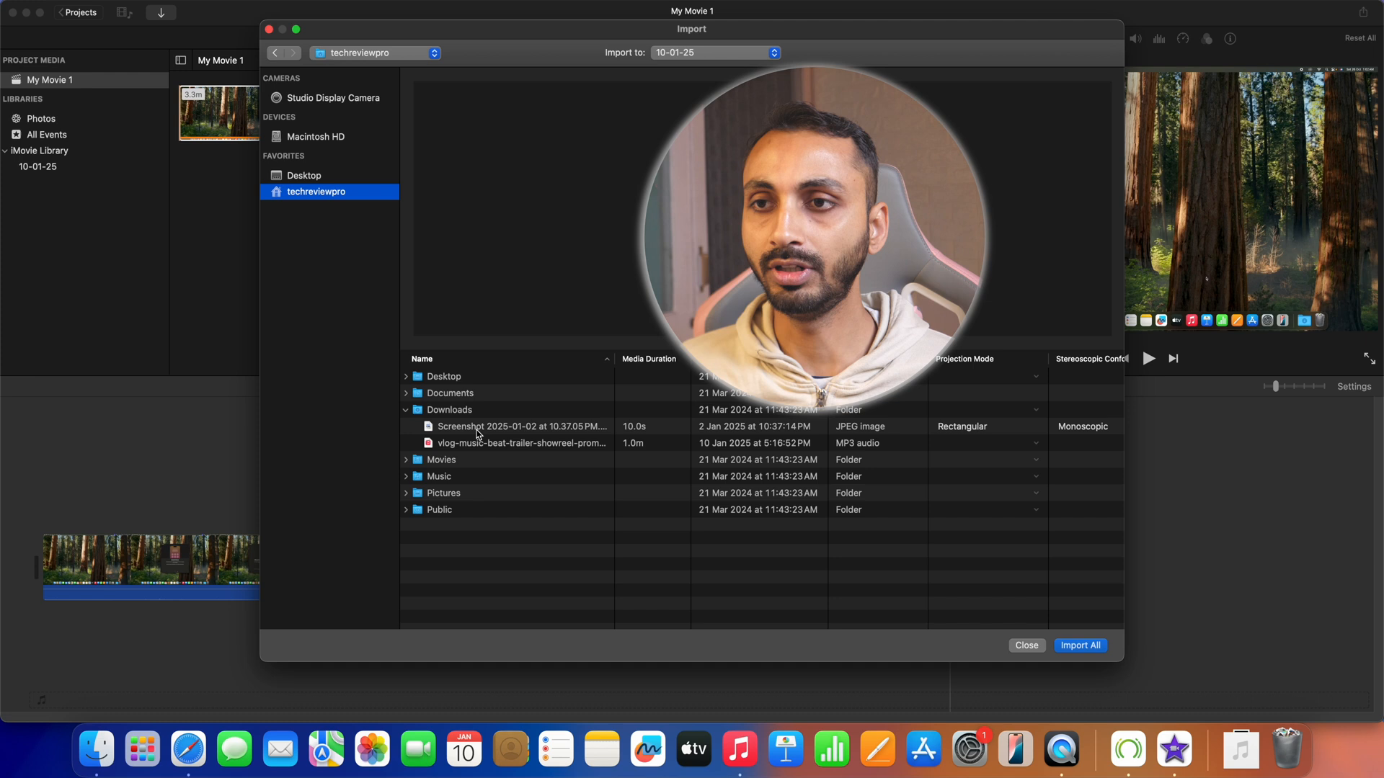
pyautogui.click(522, 444)
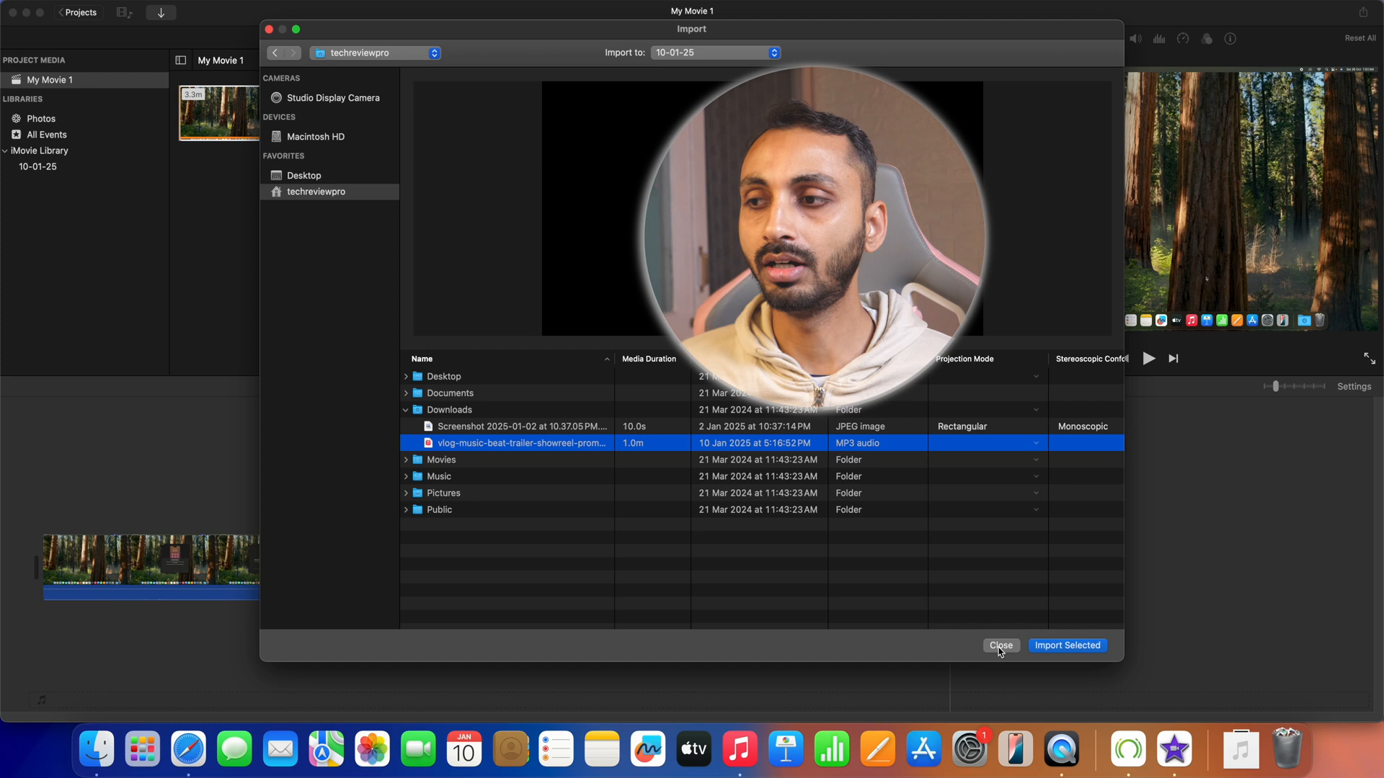
pyautogui.click(1000, 646)
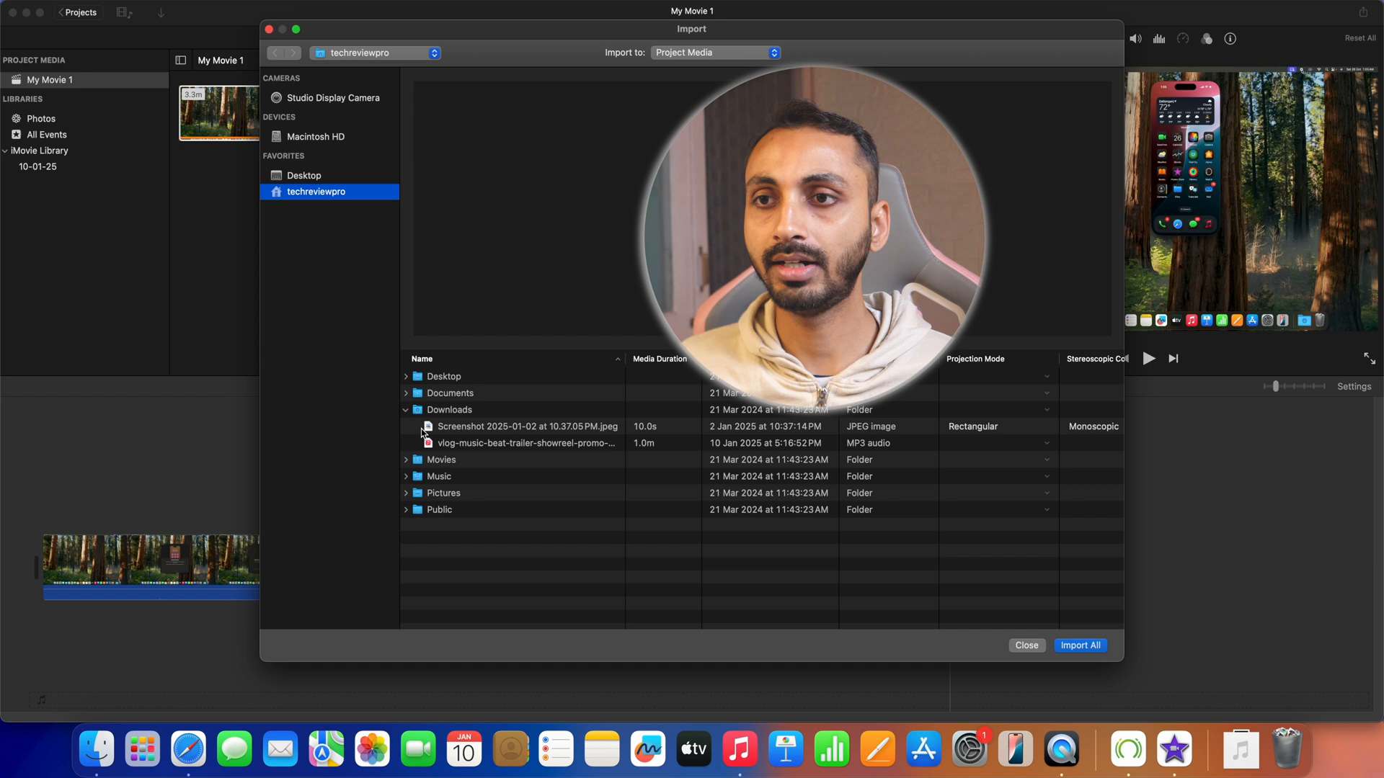
# Import the selected vlog music MP3 into Project Media
pyautogui.click(527, 444)
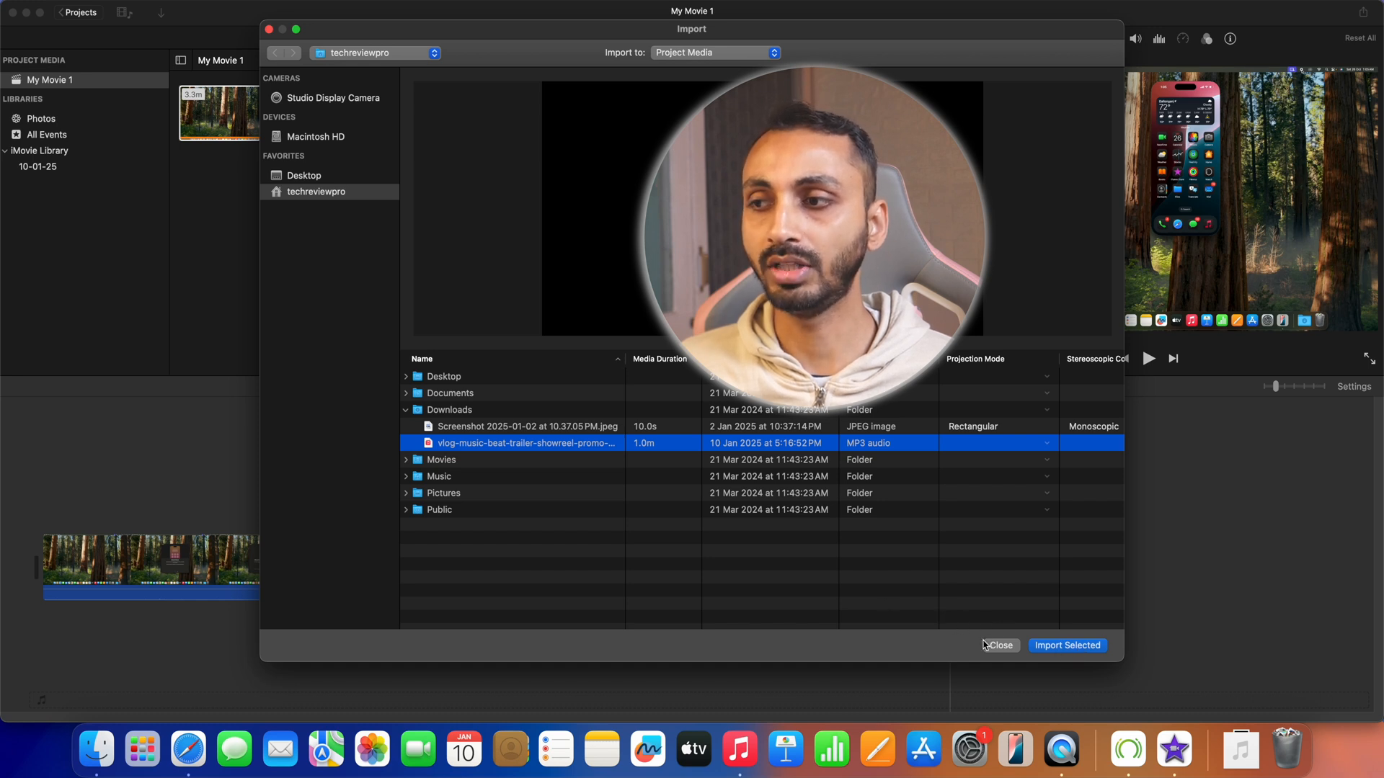
pyautogui.click(999, 644)
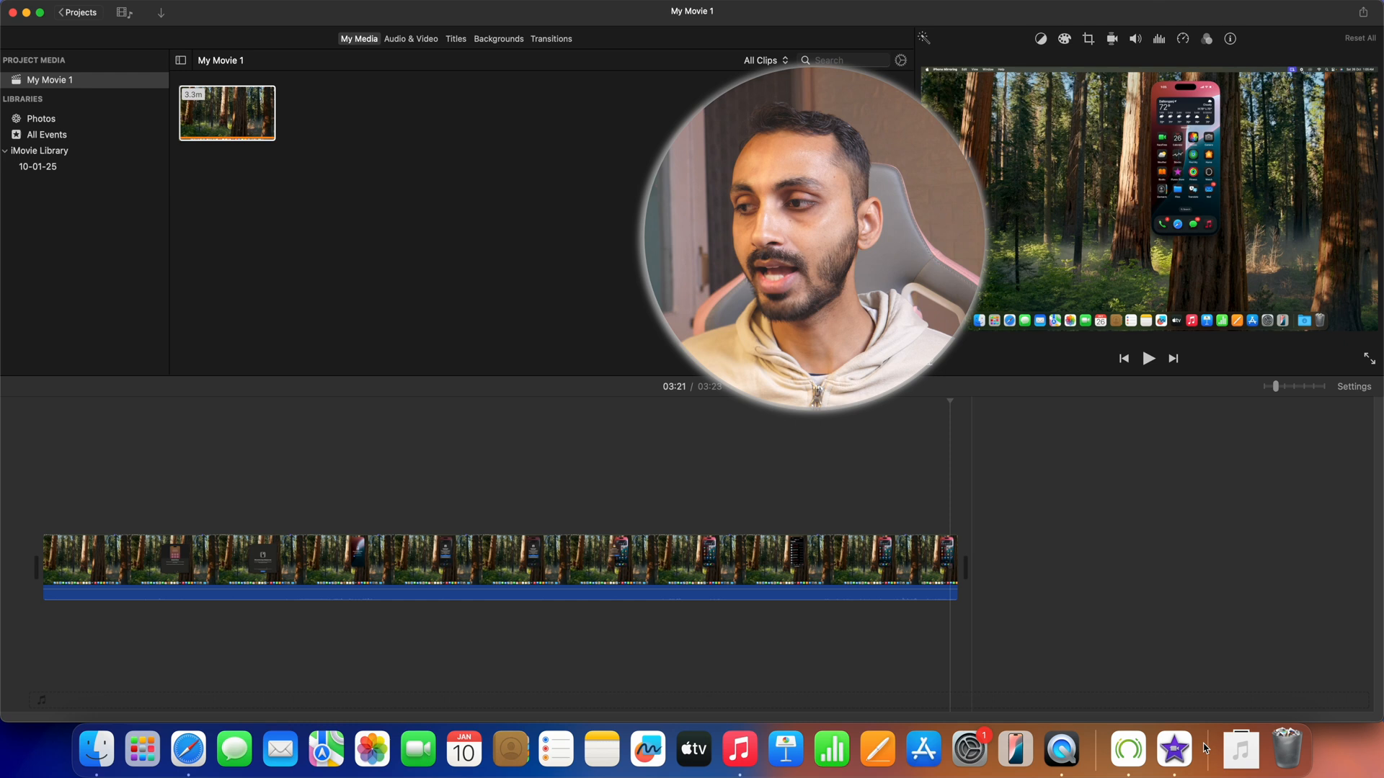
# Place the vlog music track as an audio clip beneath the forest video
pyautogui.click(1240, 750)
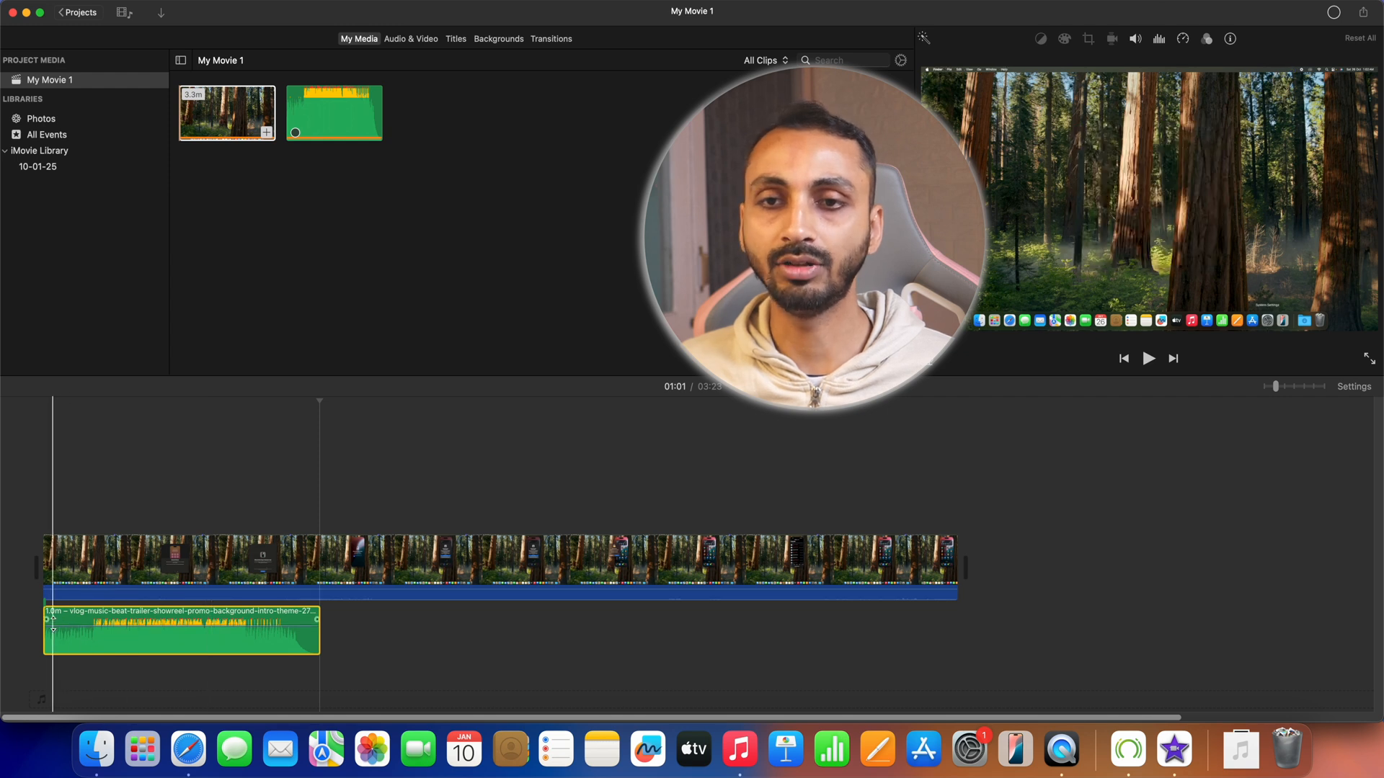
pyautogui.moveTo(47, 620); pyautogui.dragTo(67, 620)
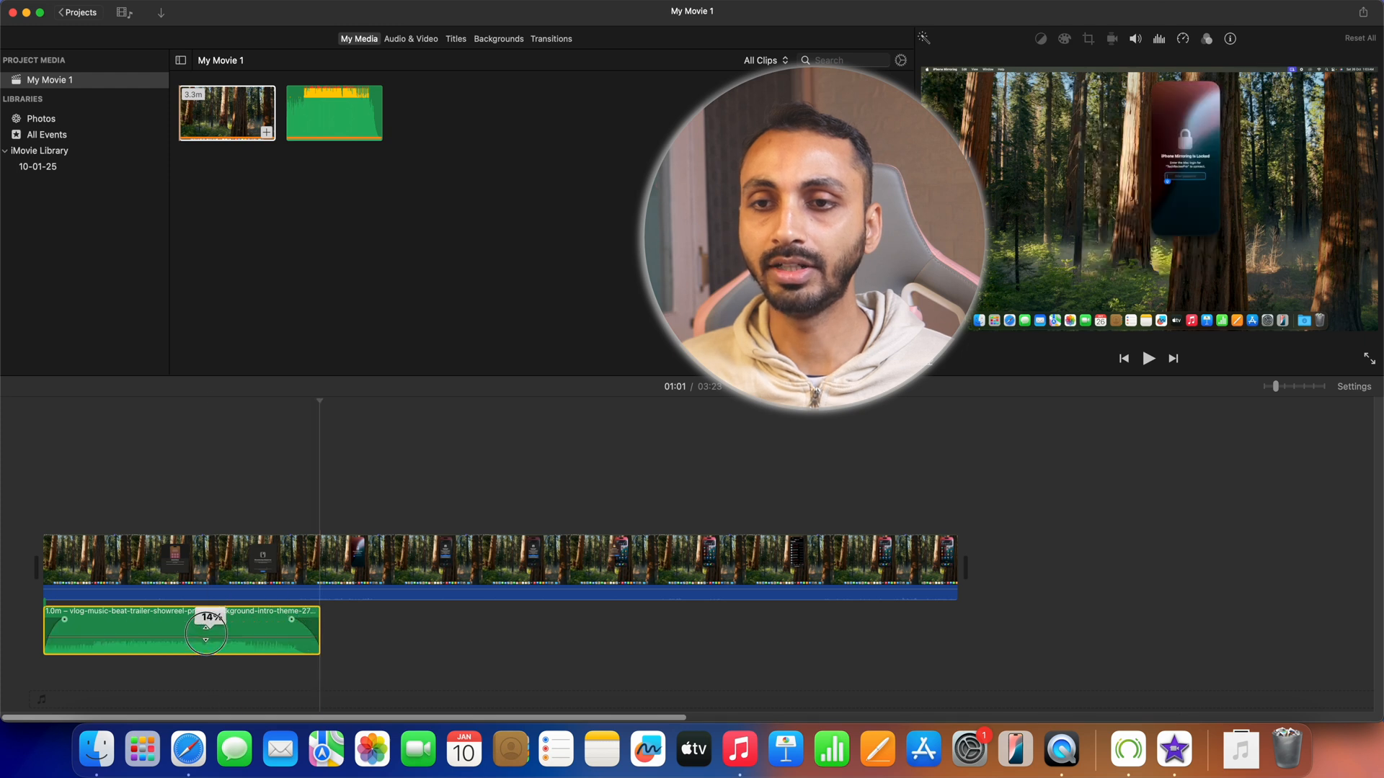
# Lower the music clip's volume to about 25% and trim the forest clip's end
pyautogui.moveTo(206, 636); pyautogui.dragTo(209, 624)
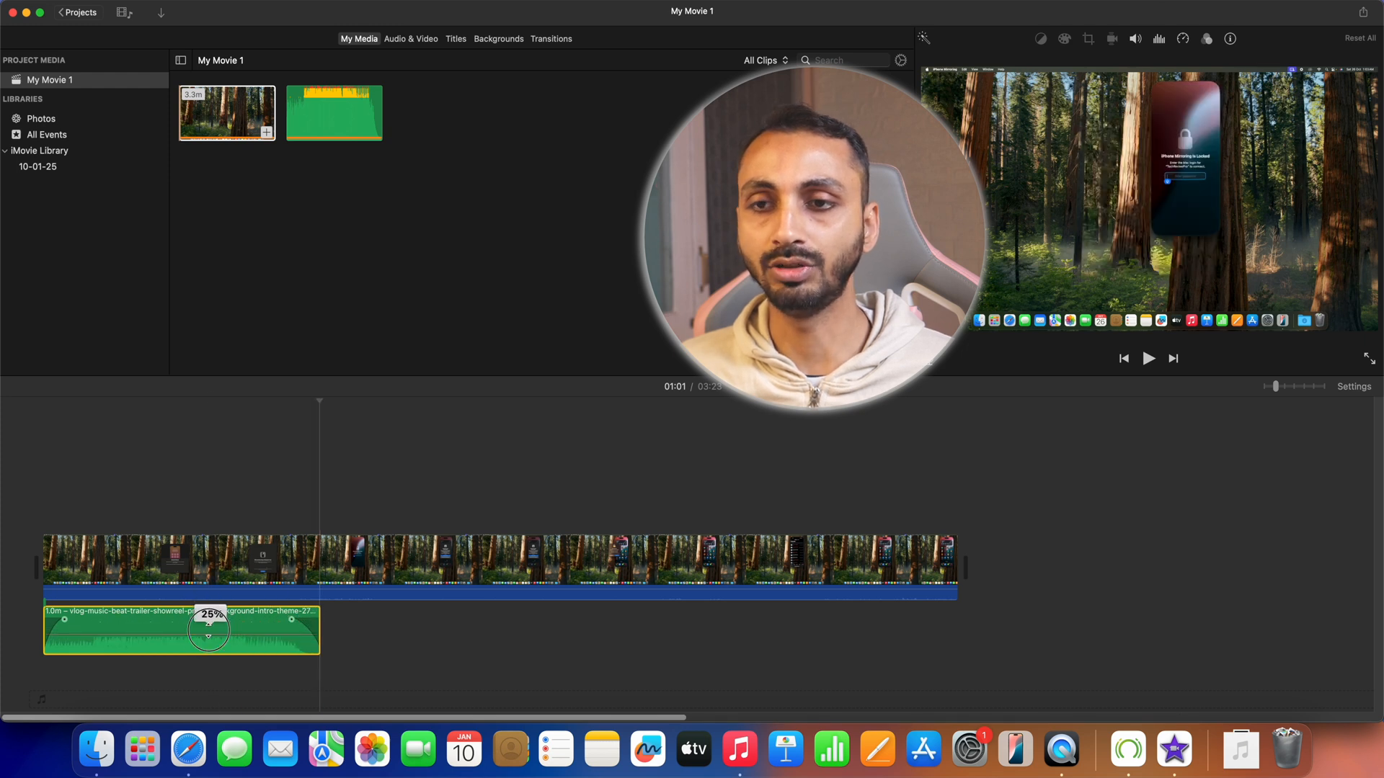
pyautogui.moveTo(953, 570); pyautogui.dragTo(869, 569)
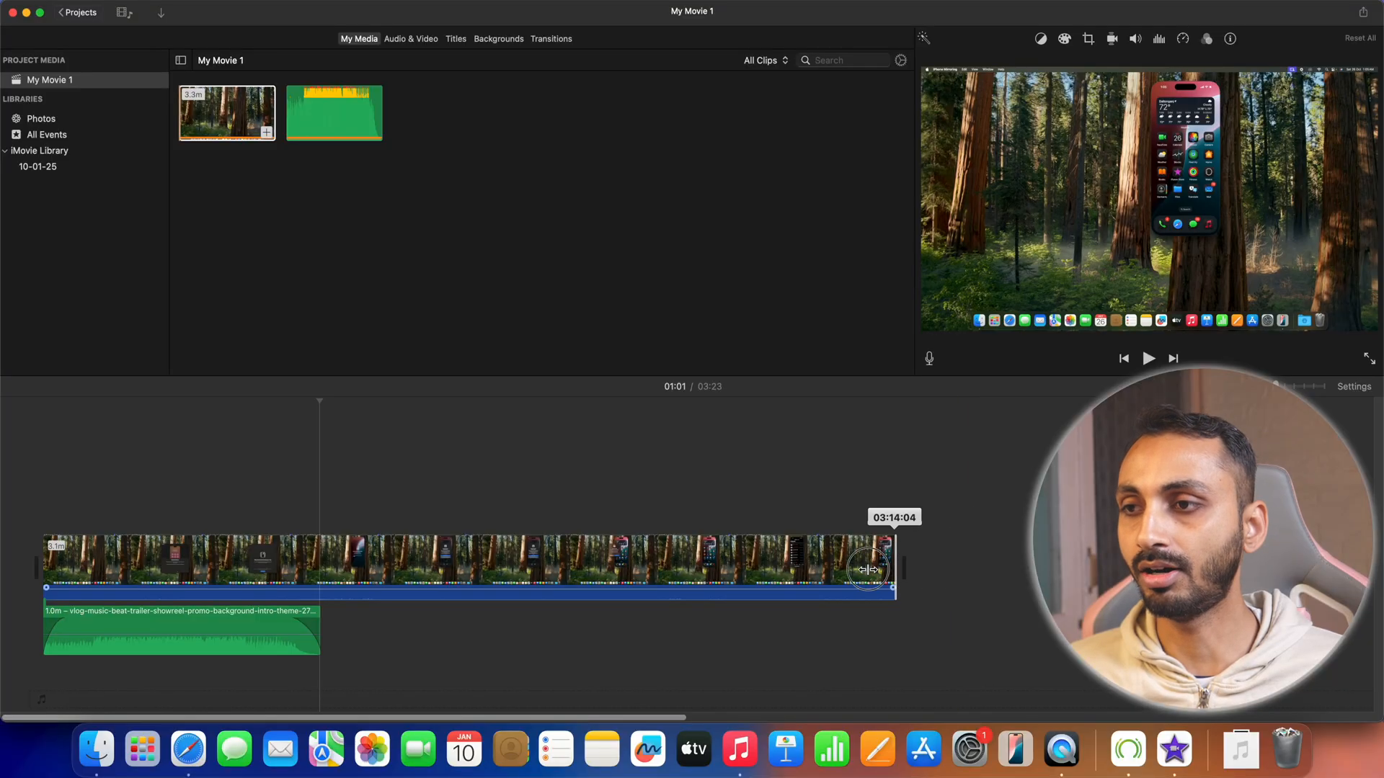